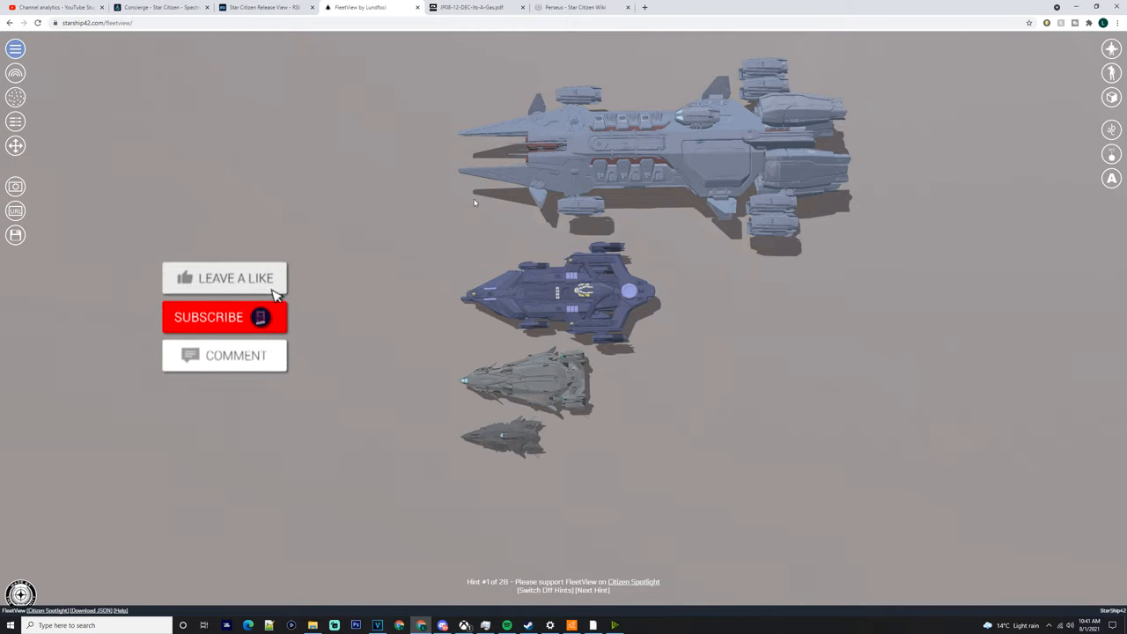
Step: Bring up the RSI Polaris alone and orbit it to a front three-quarter view
click(226, 317)
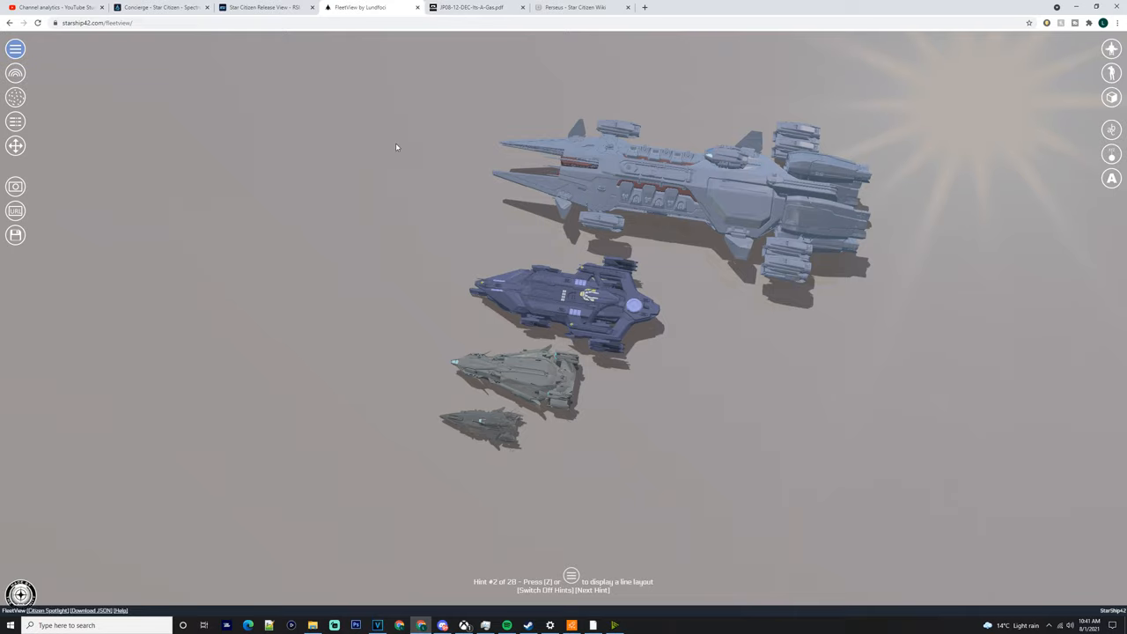
mouse_move(497, 369)
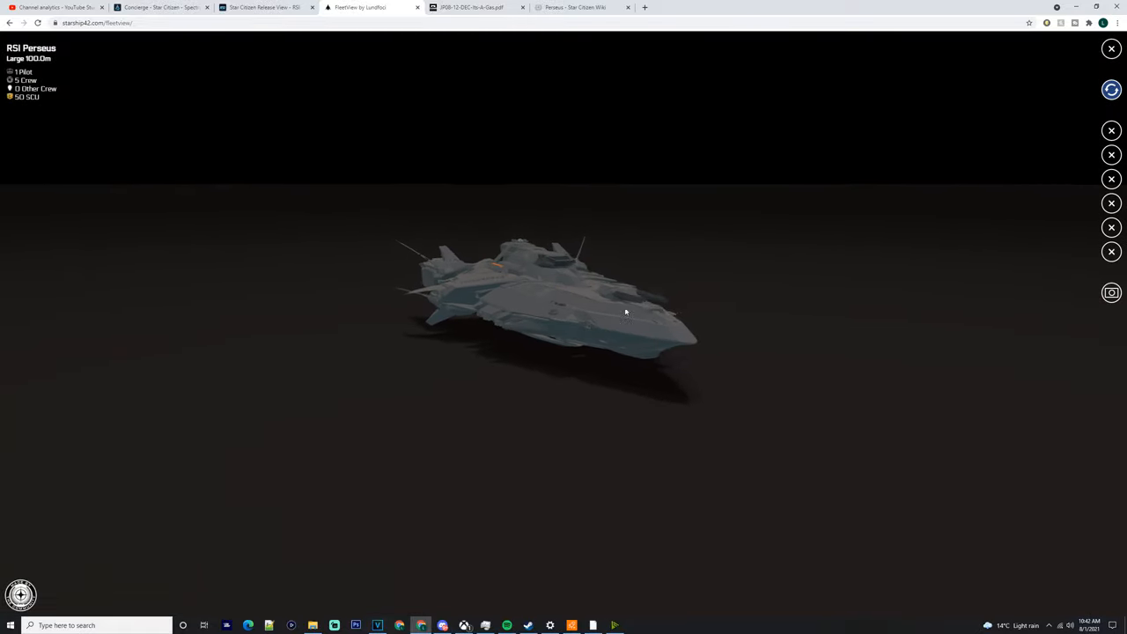
drag(627, 312, 711, 309)
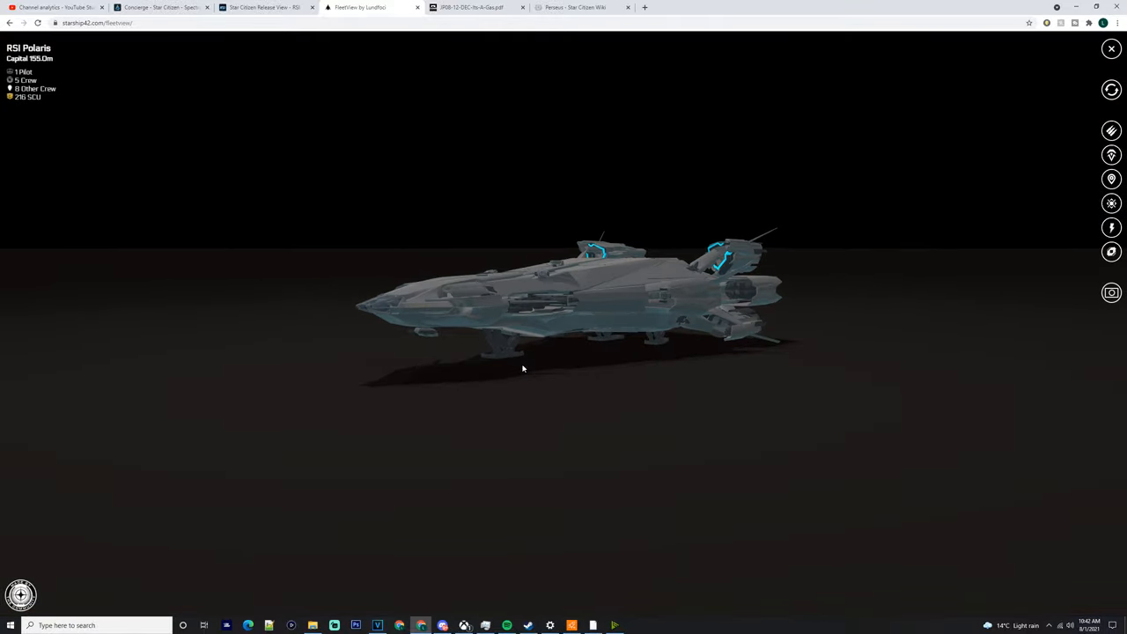
drag(524, 368, 520, 379)
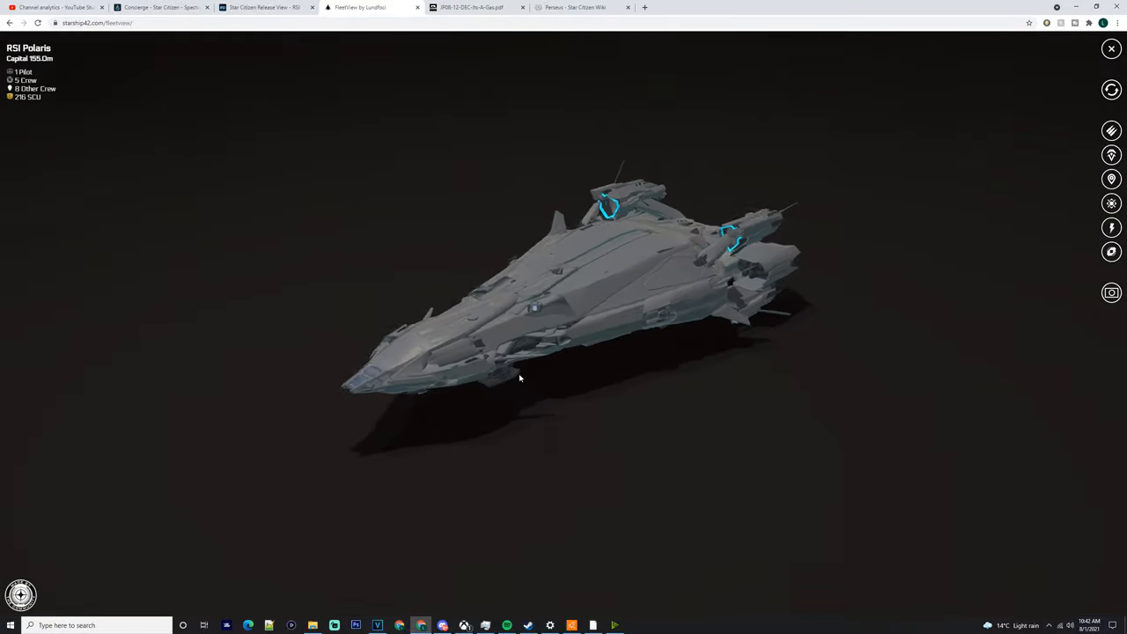
drag(520, 379, 475, 381)
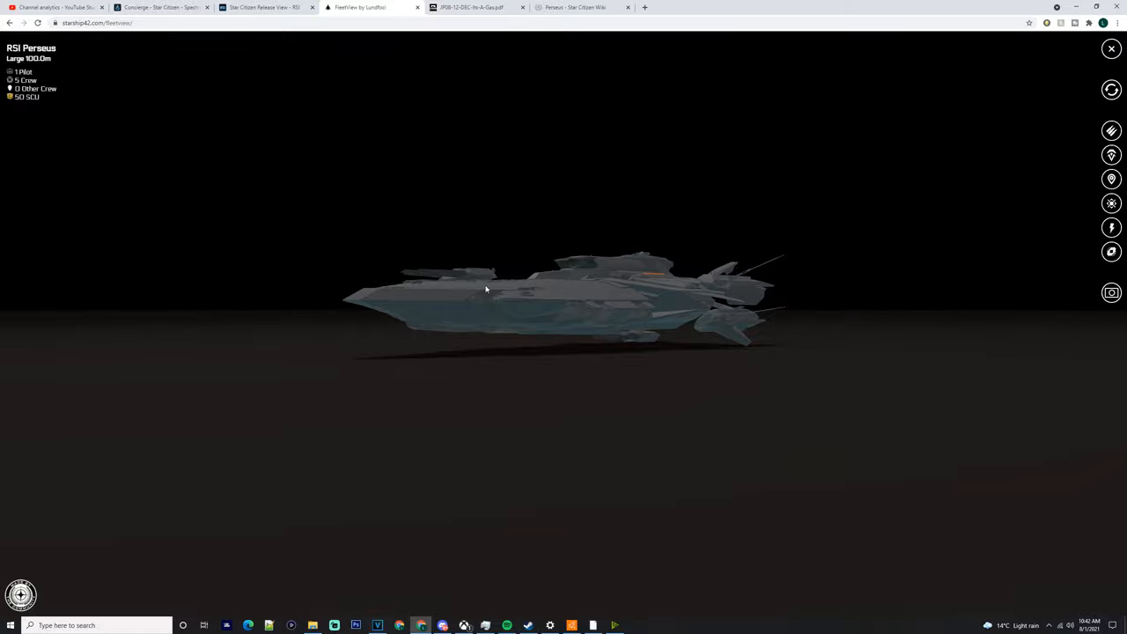
Step: Orbit the RSI Perseus from a top-down view to a level side and three-quarter view
drag(485, 288, 578, 324)
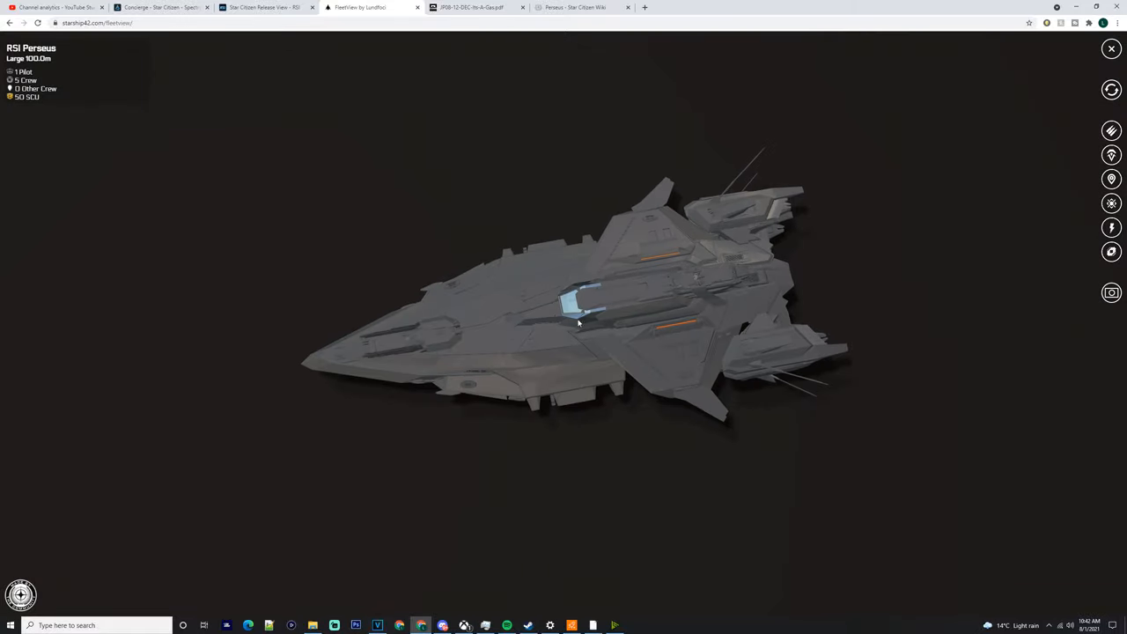
drag(578, 324, 542, 342)
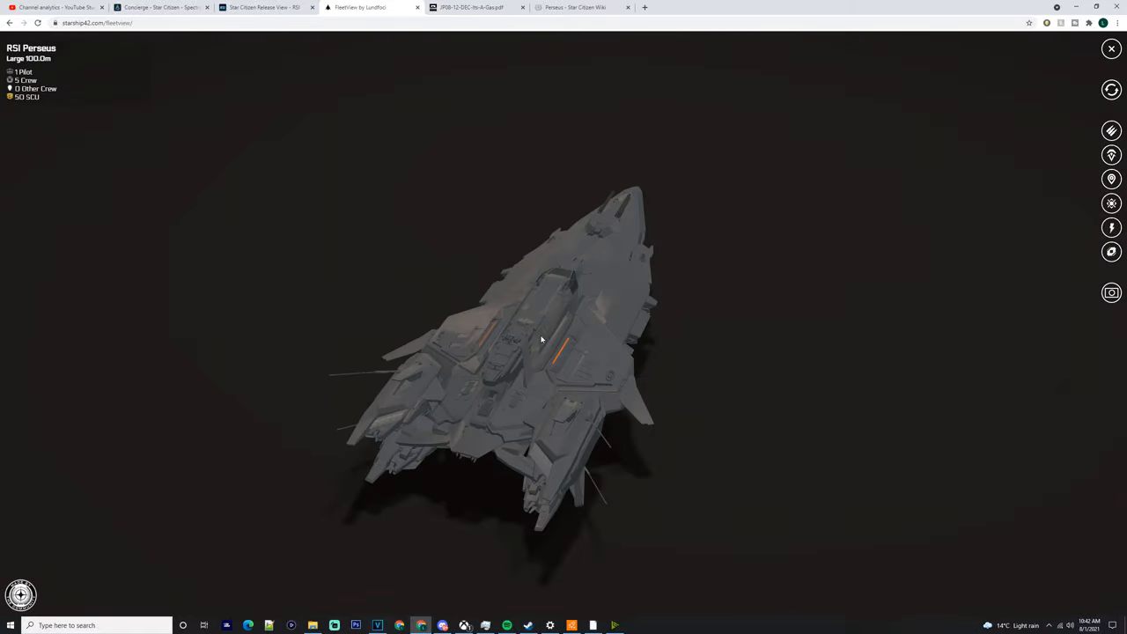
drag(542, 339, 426, 321)
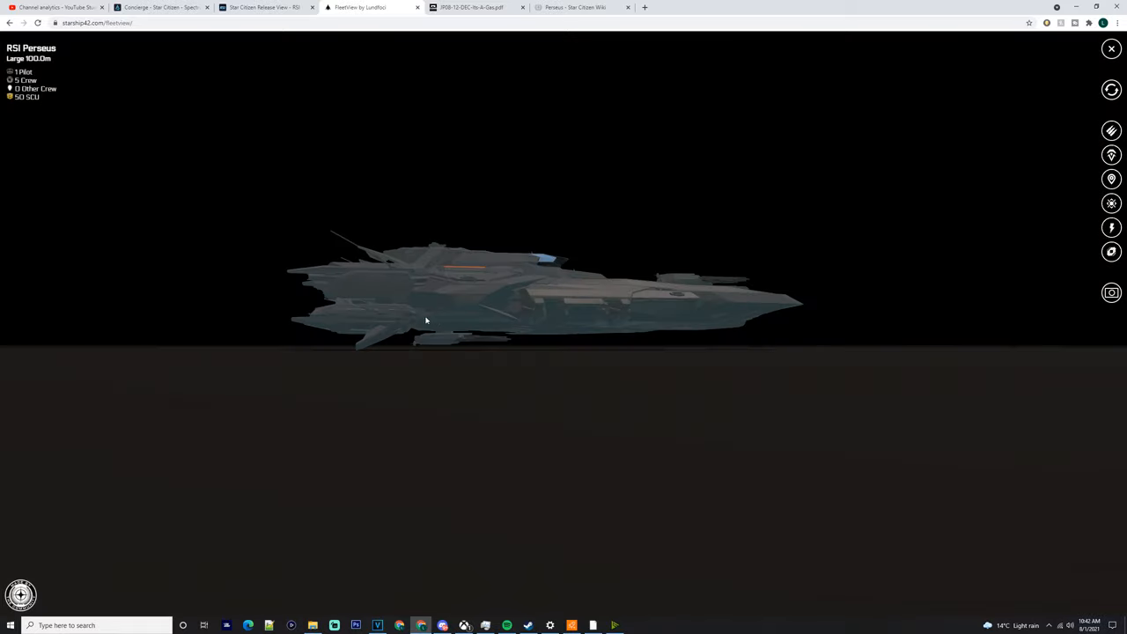
drag(427, 321, 497, 208)
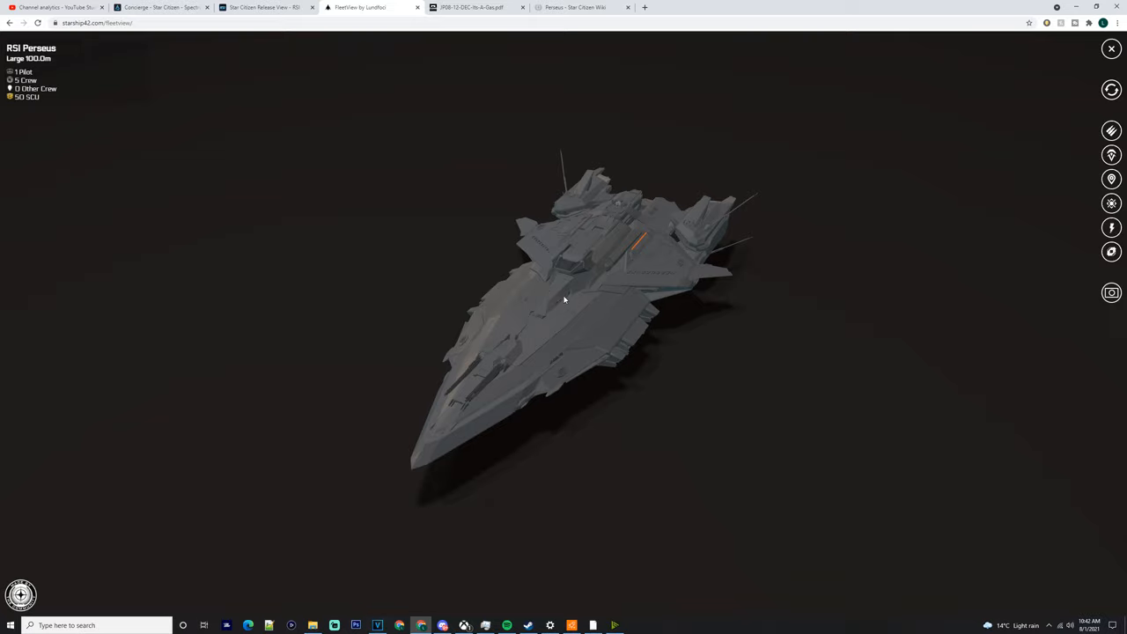
mouse_move(574, 328)
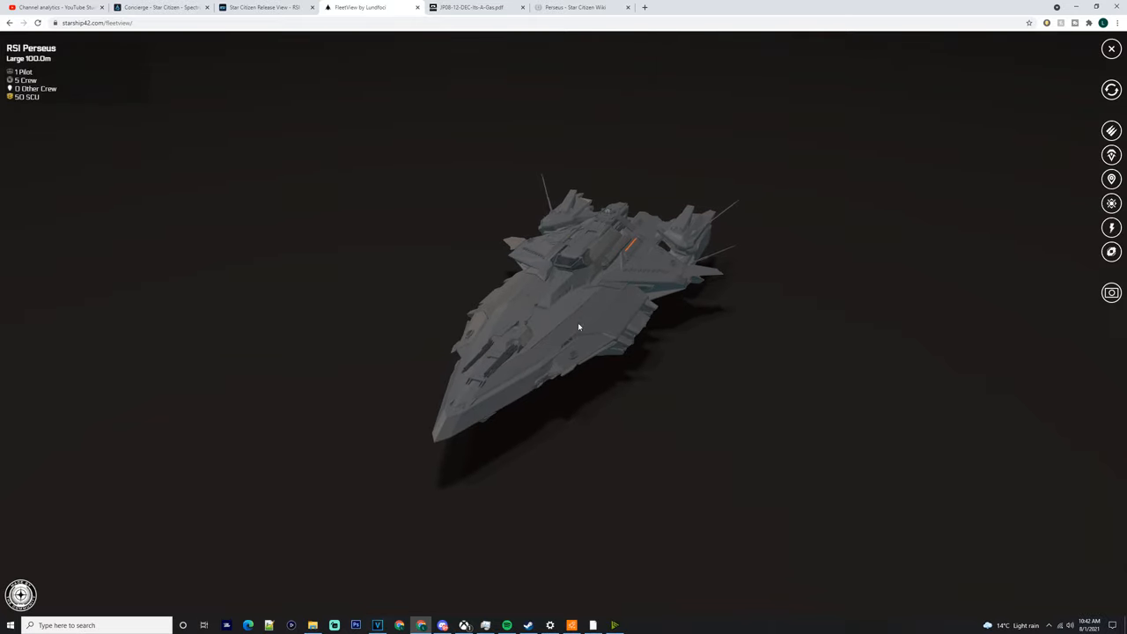
drag(578, 326, 595, 259)
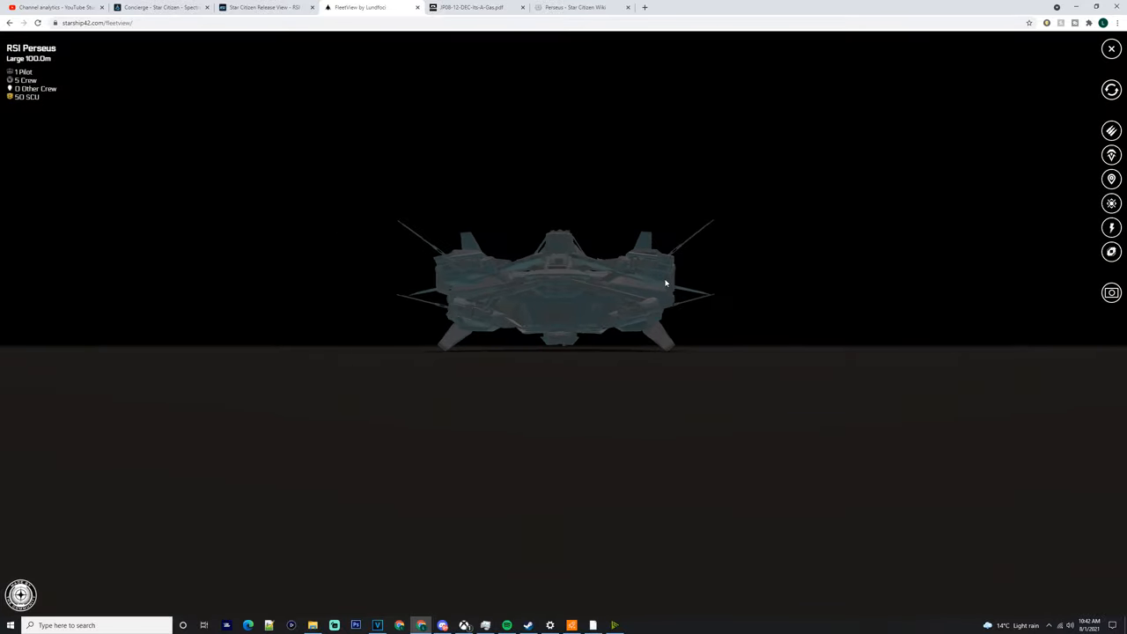
Step: Swing the Perseus round nose toward the viewer and adjust the view height
drag(665, 281, 532, 305)
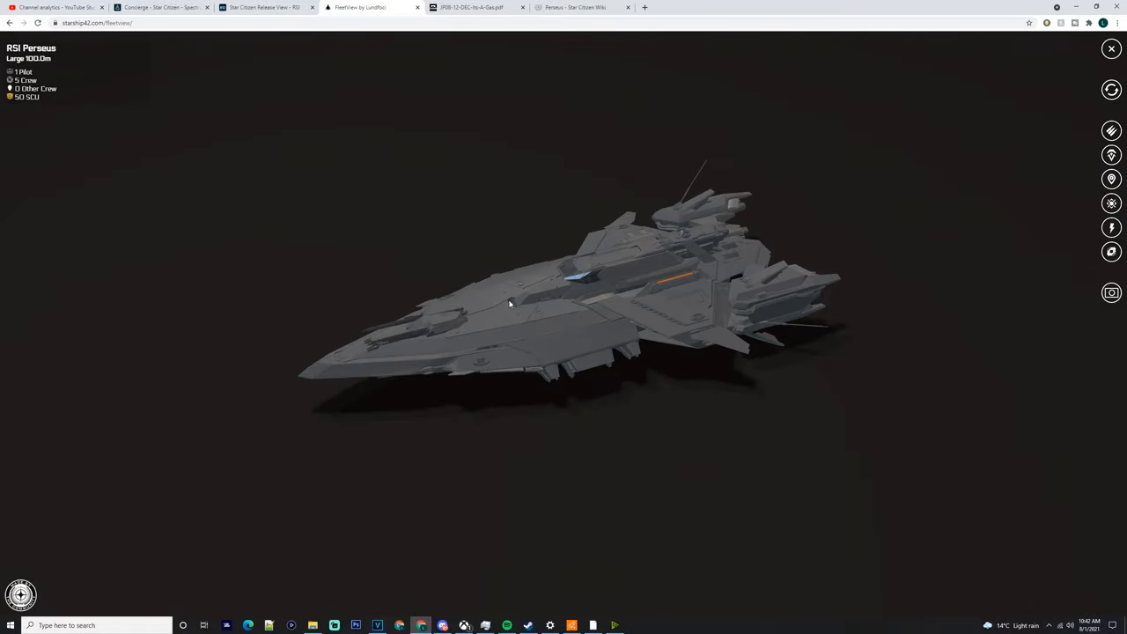
drag(508, 303, 550, 263)
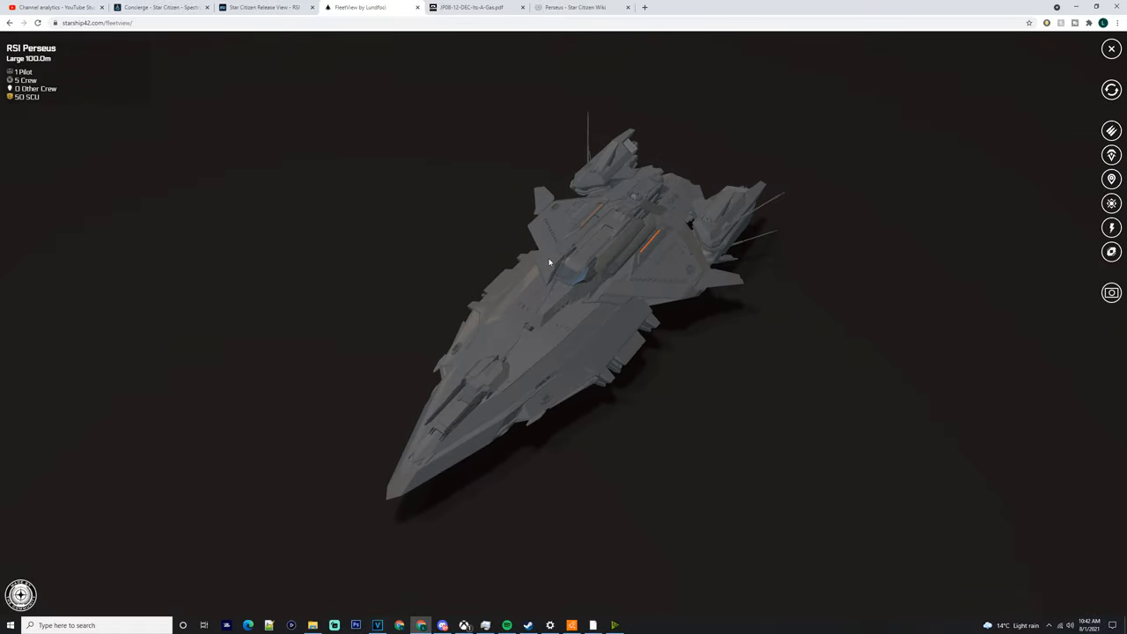
drag(550, 261, 567, 271)
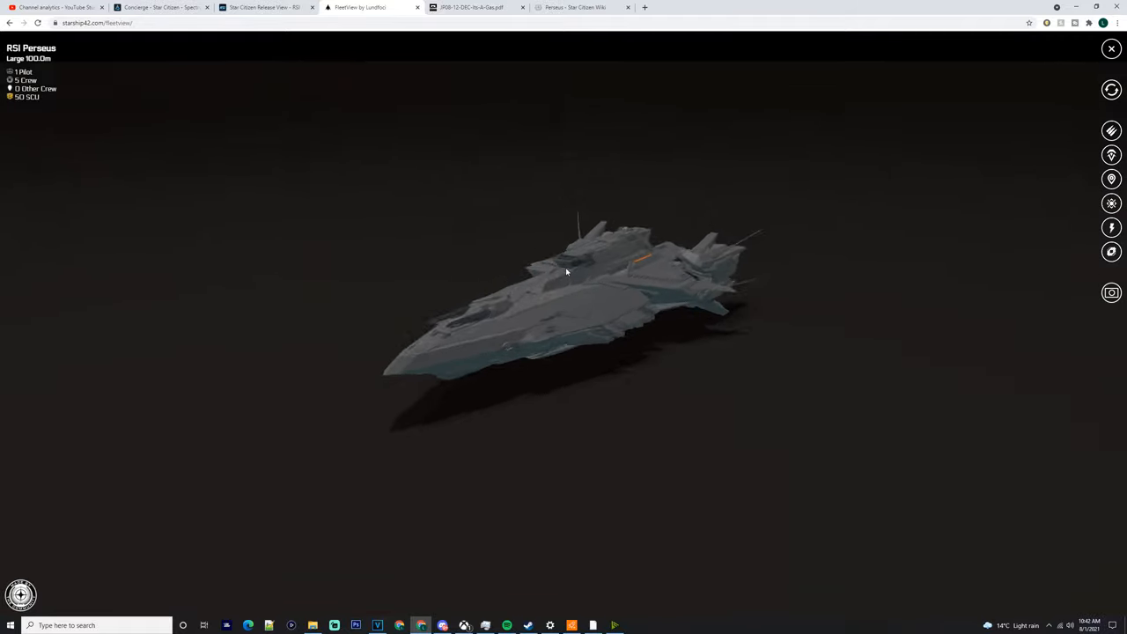
drag(567, 272, 578, 268)
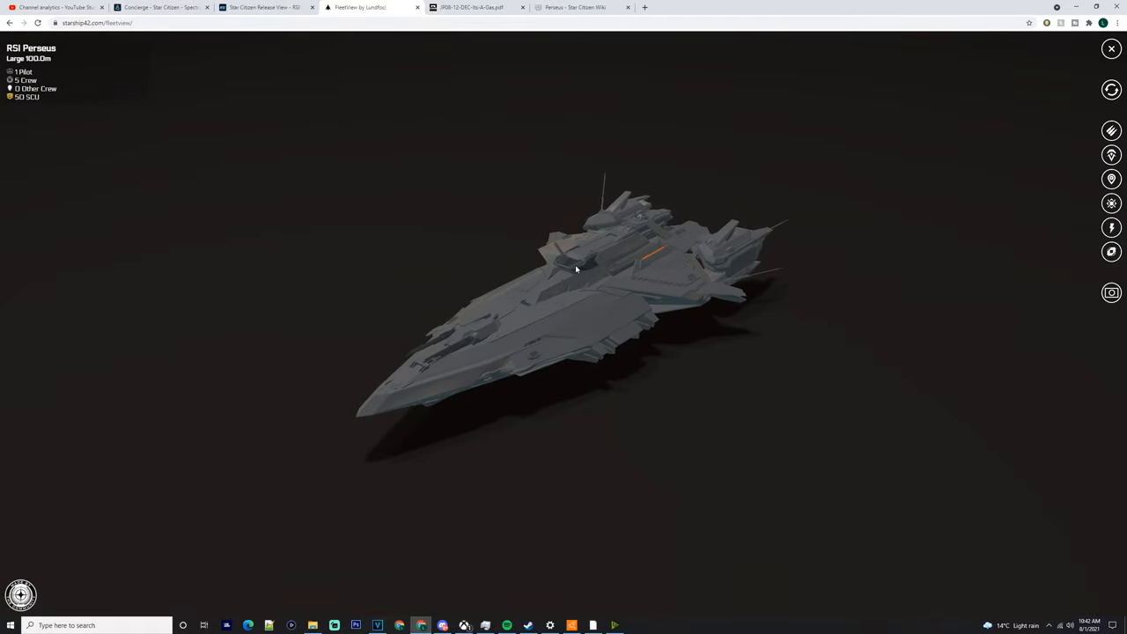
mouse_move(551, 123)
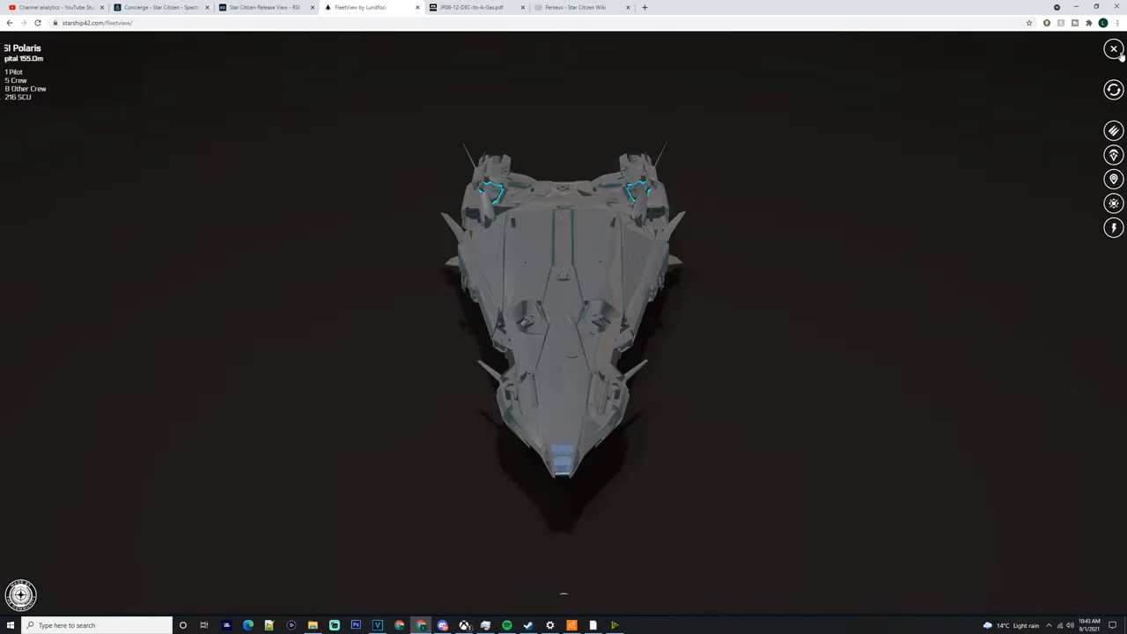
Step: Close the single-ship view to return to the four-ship lineup
click(1113, 50)
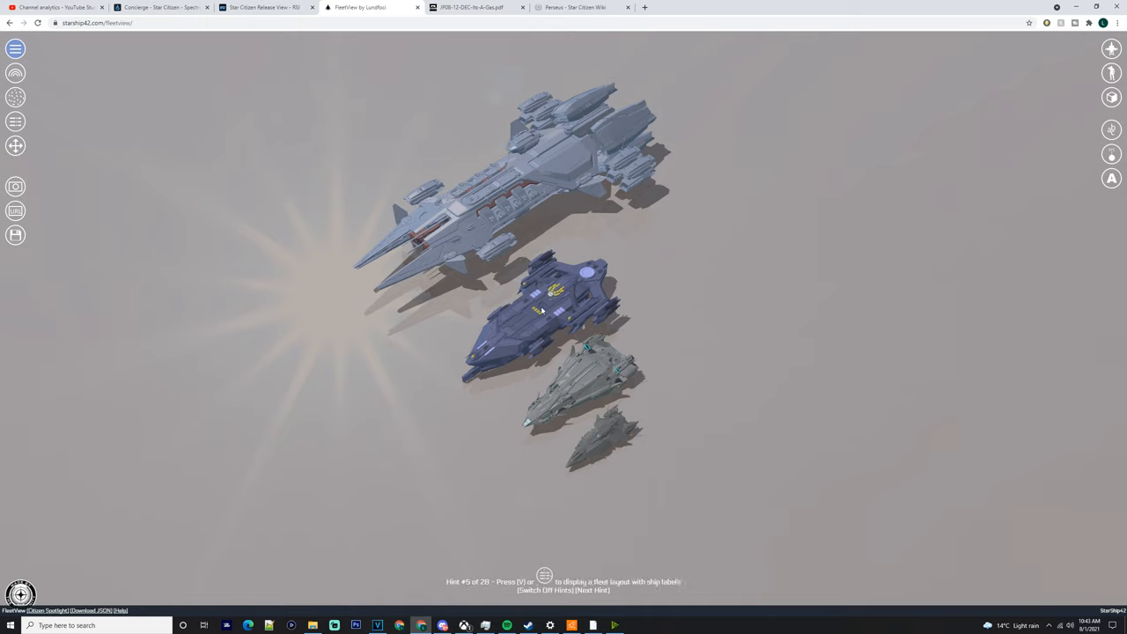
mouse_move(609, 444)
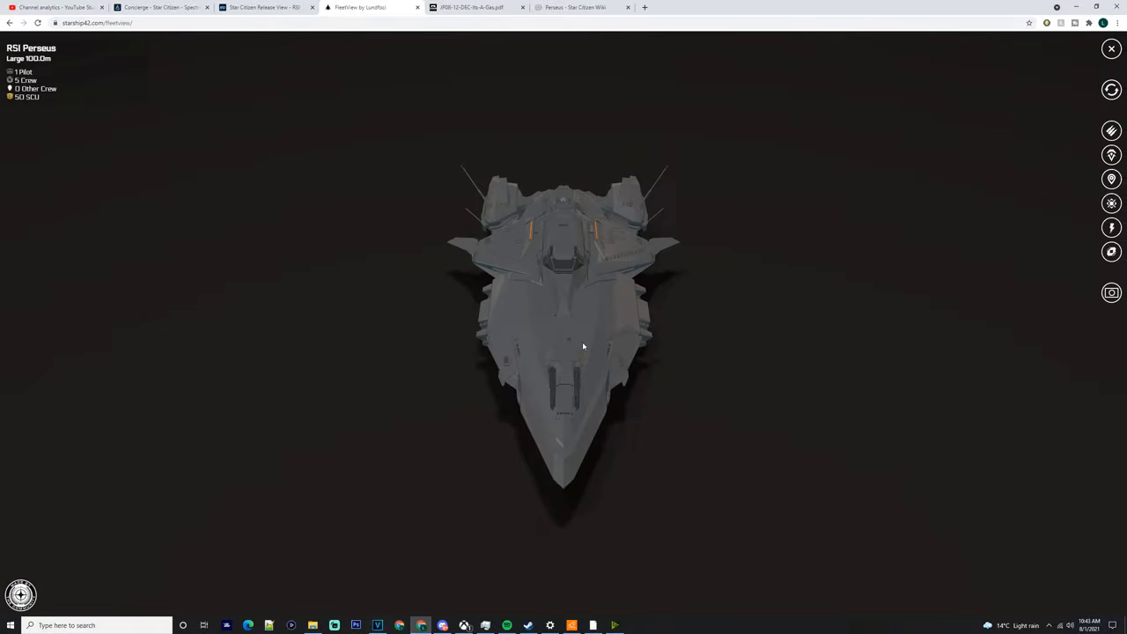
drag(581, 345, 615, 341)
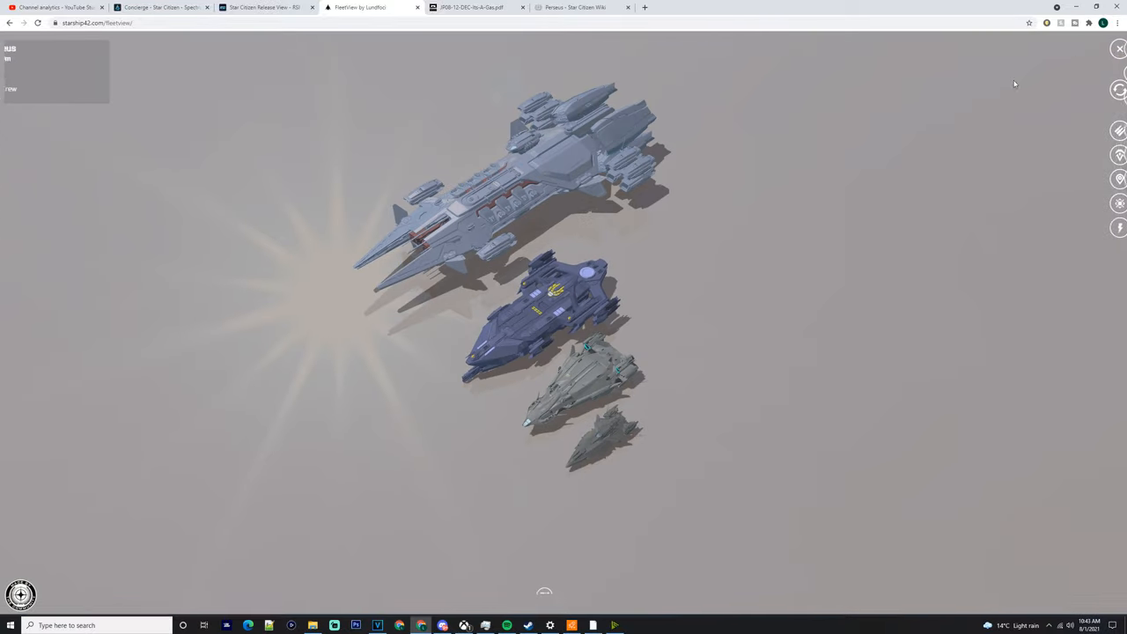
Step: Switch to the Jump Point PDF and scroll to the Perseus article title page
click(472, 7)
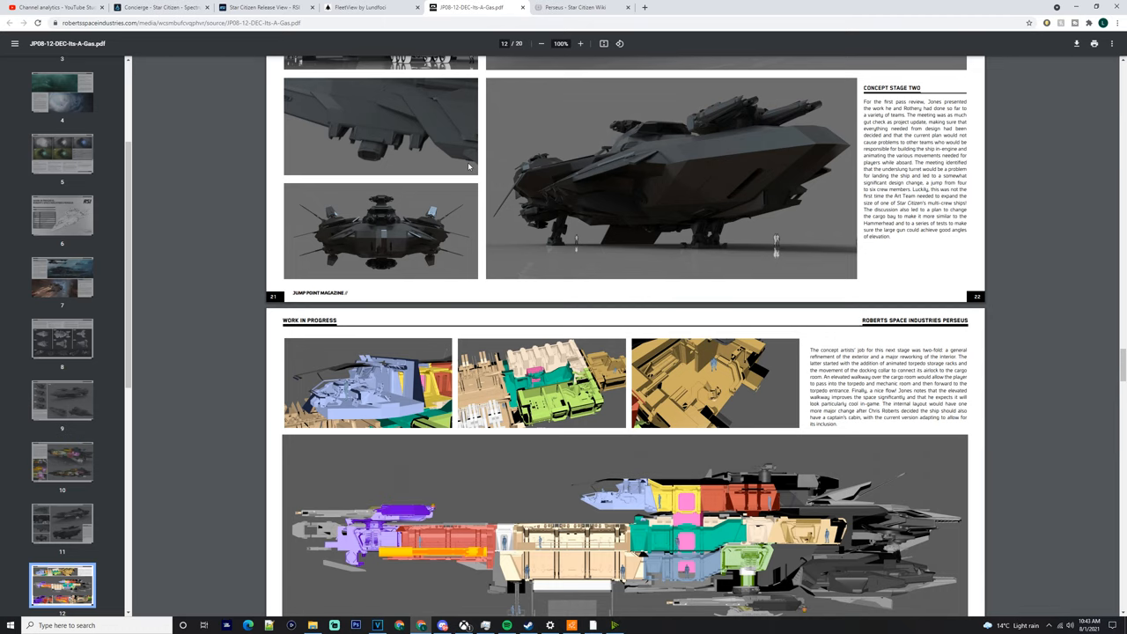
scroll(down, 3)
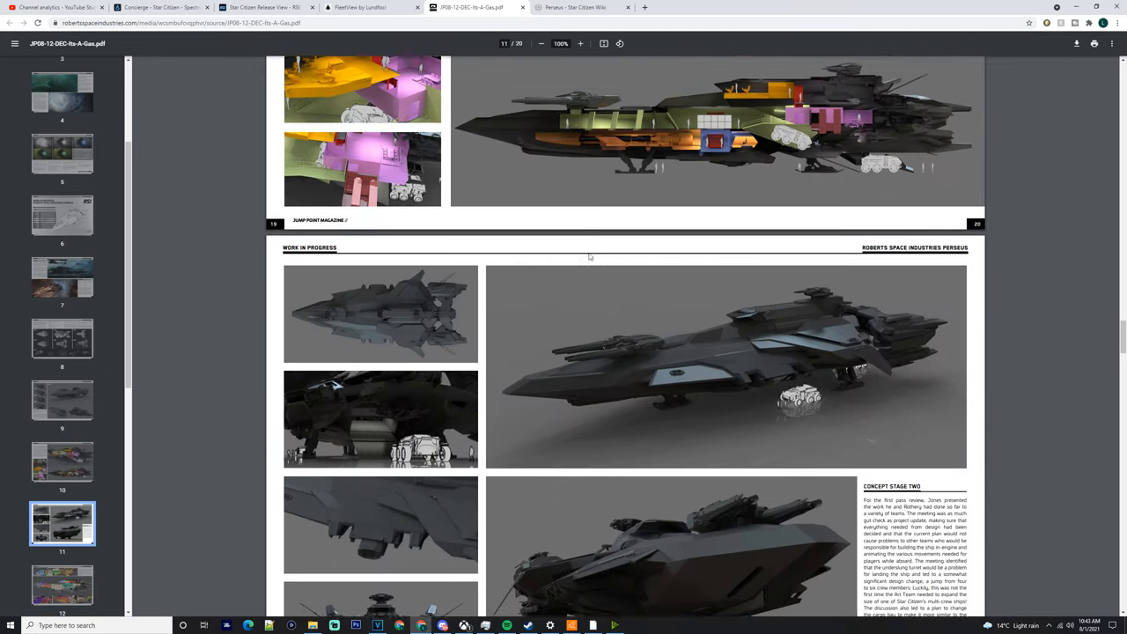
scroll(up, 3)
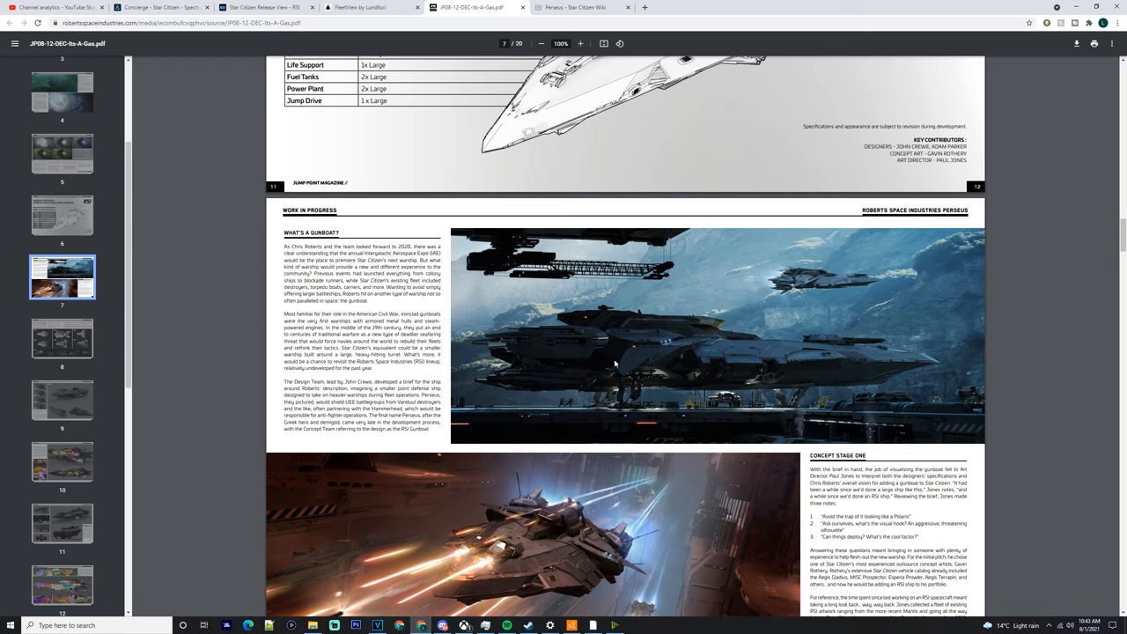
mouse_move(797, 319)
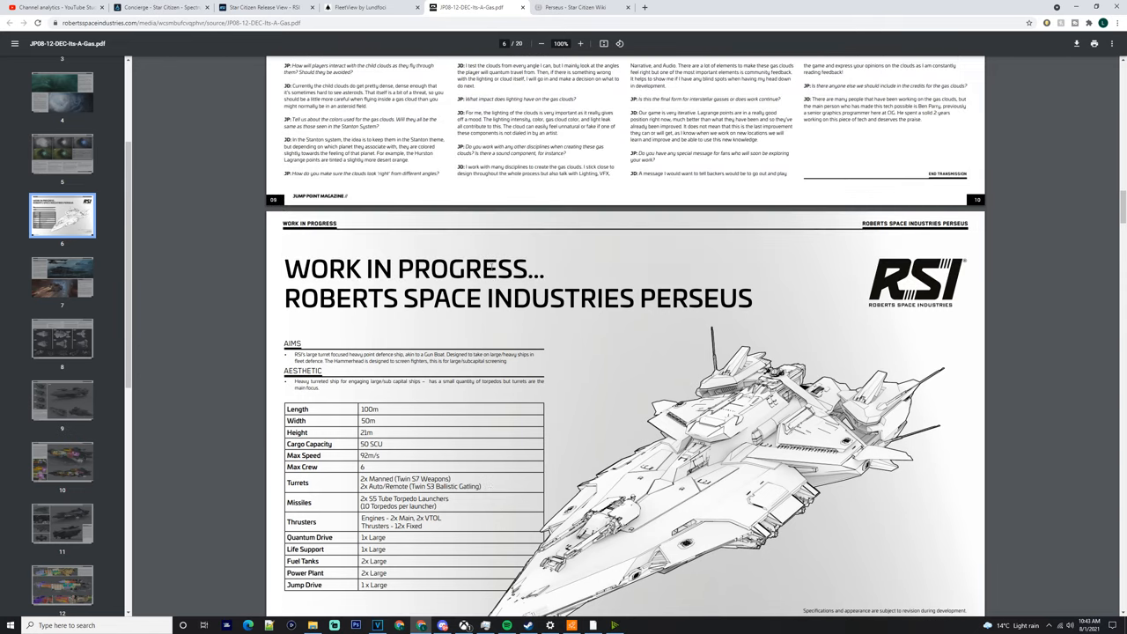
Step: Scroll through the Perseus article pages past the spec table to the interior cutaway spreads
scroll(down, 3)
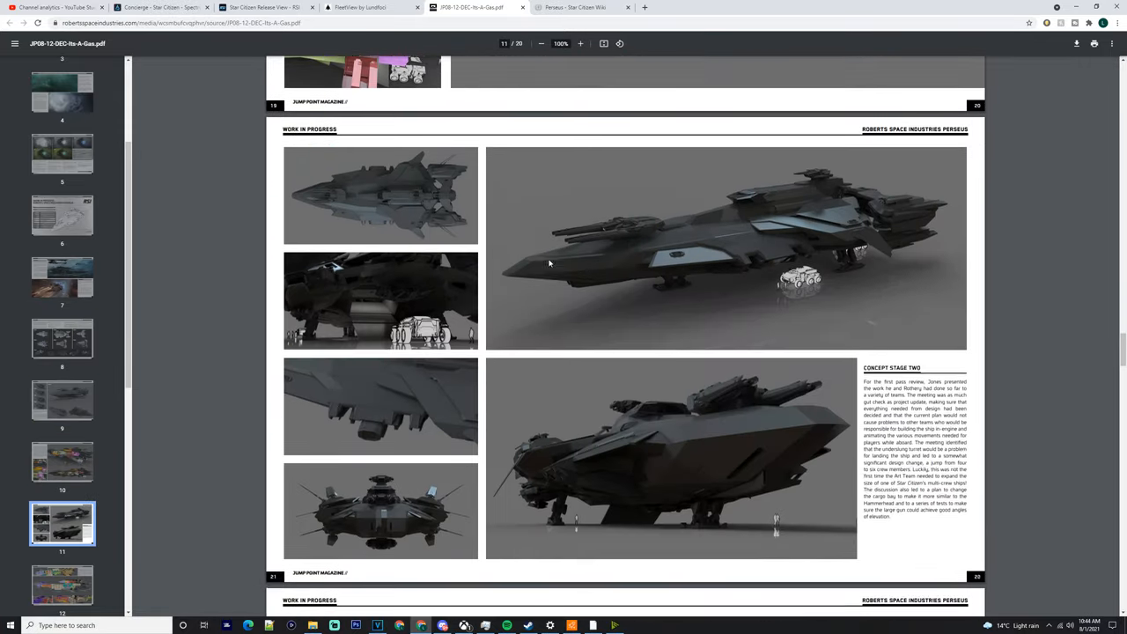
scroll(down, 3)
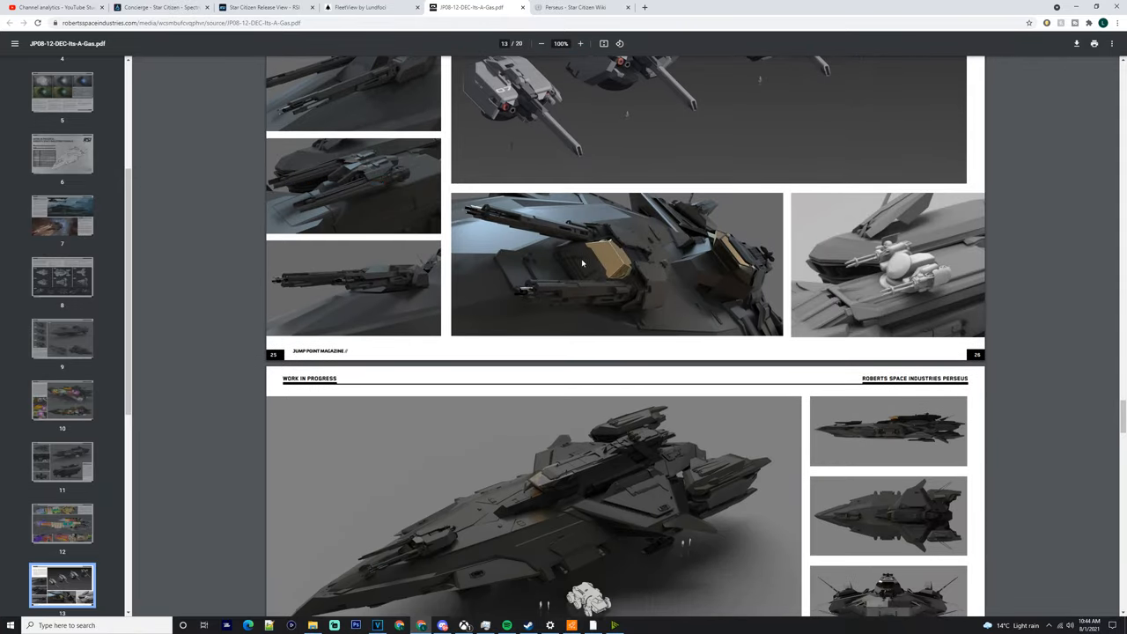
scroll(down, 3)
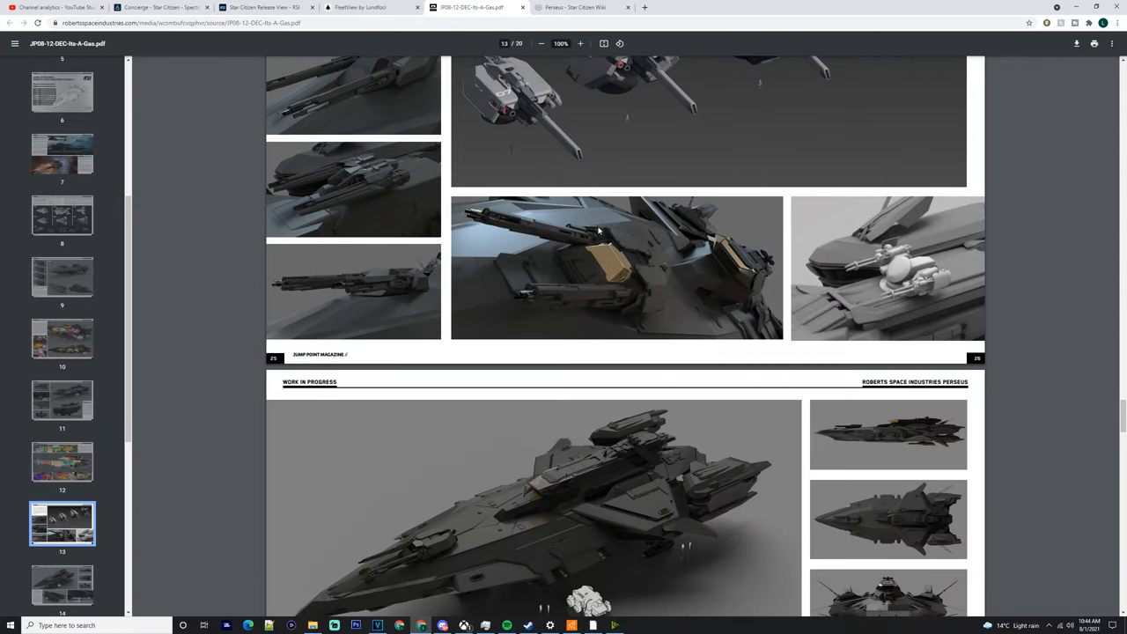
scroll(down, 3)
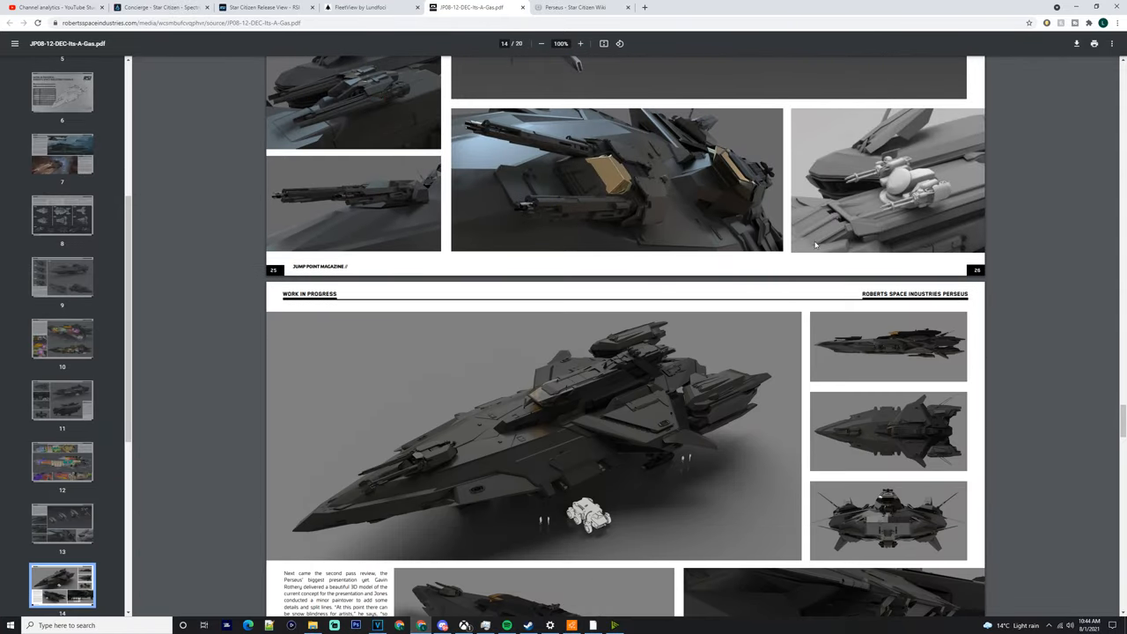
scroll(down, 3)
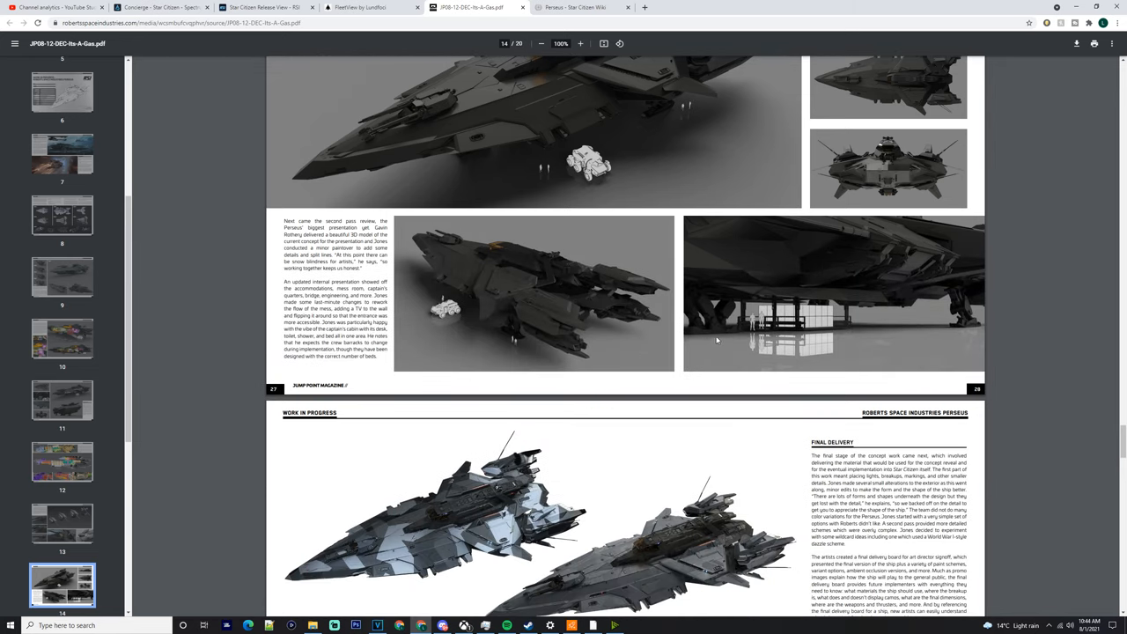
scroll(down, 3)
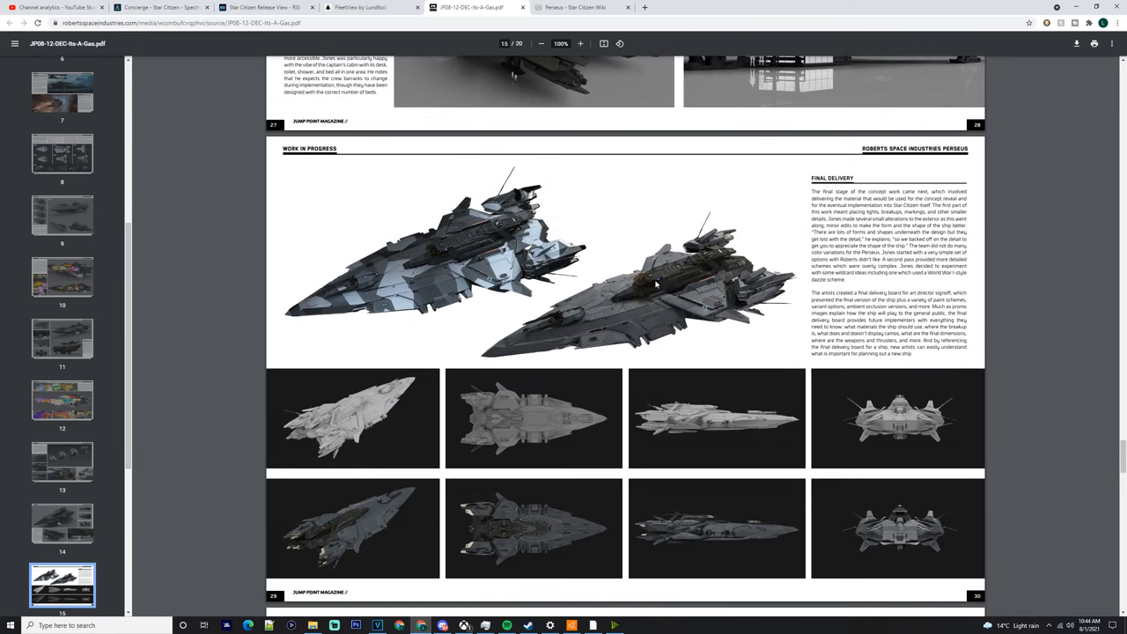
scroll(down, 3)
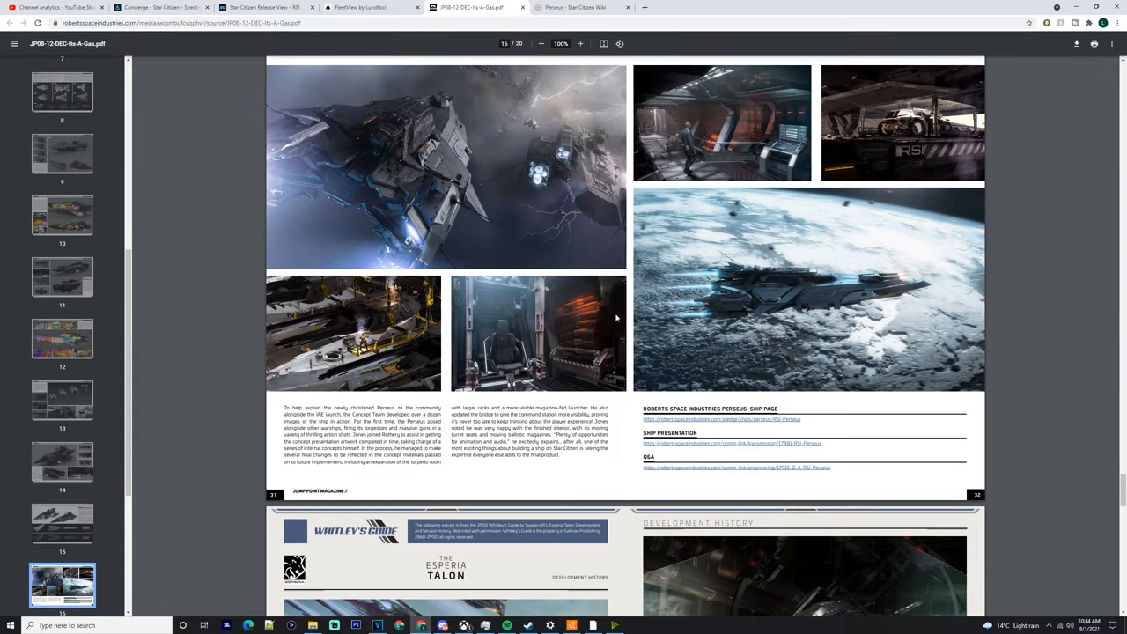
scroll(down, 3)
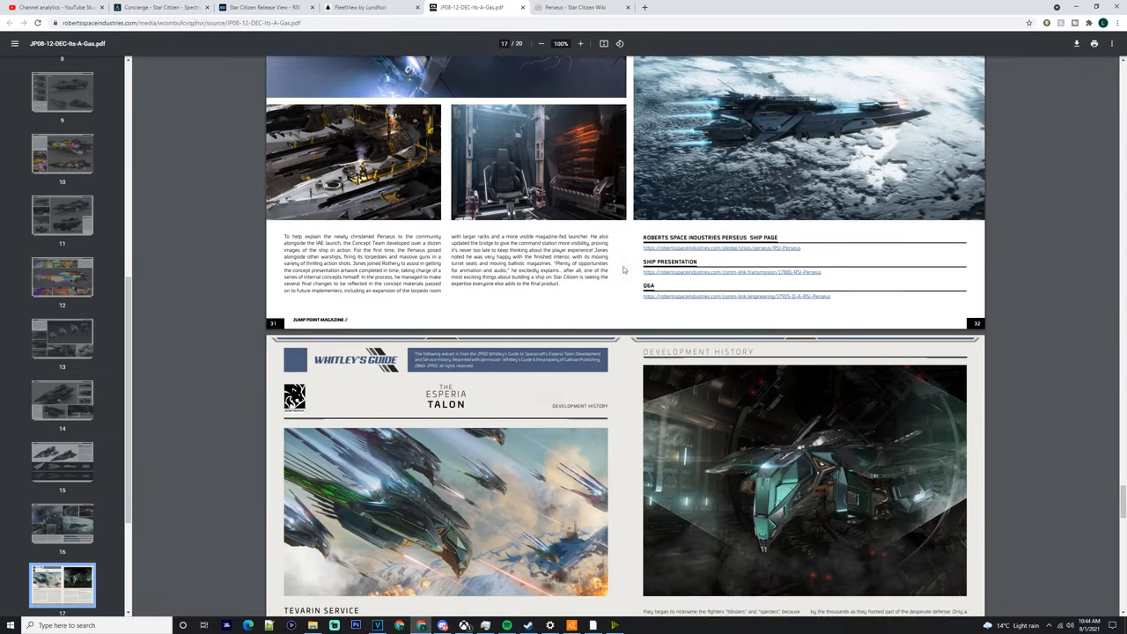
scroll(down, 3)
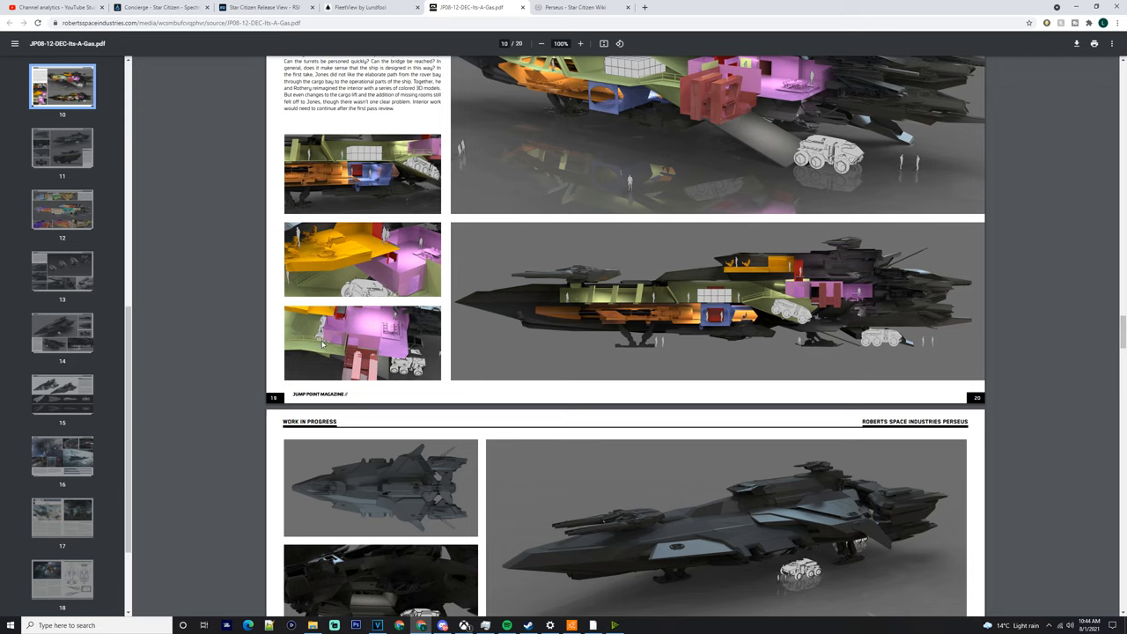
mouse_move(399, 321)
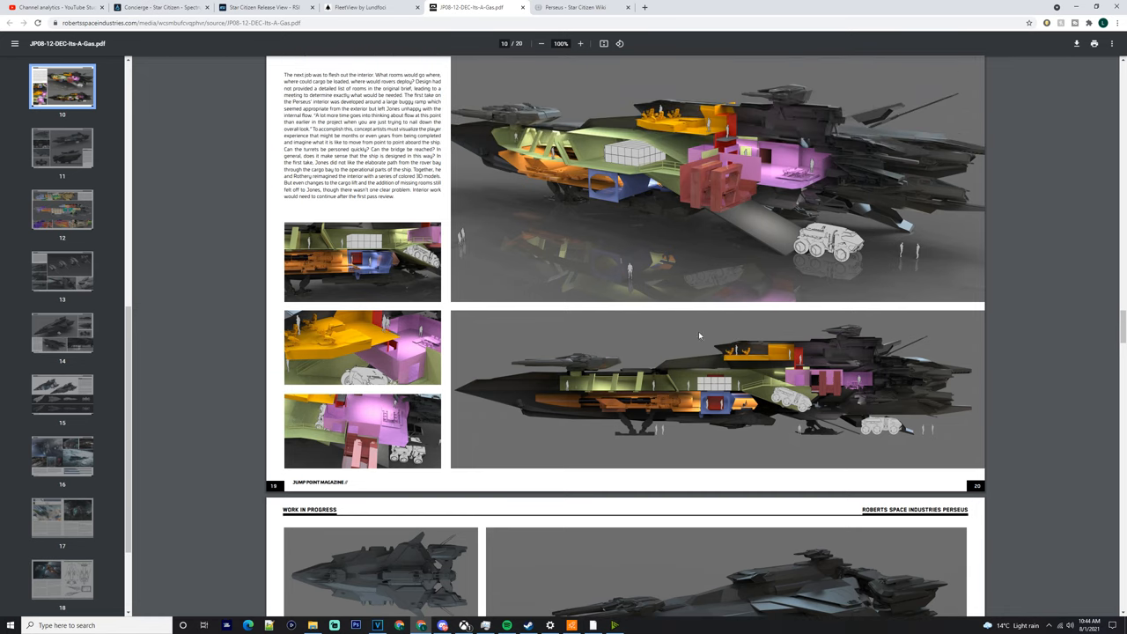
mouse_move(743, 175)
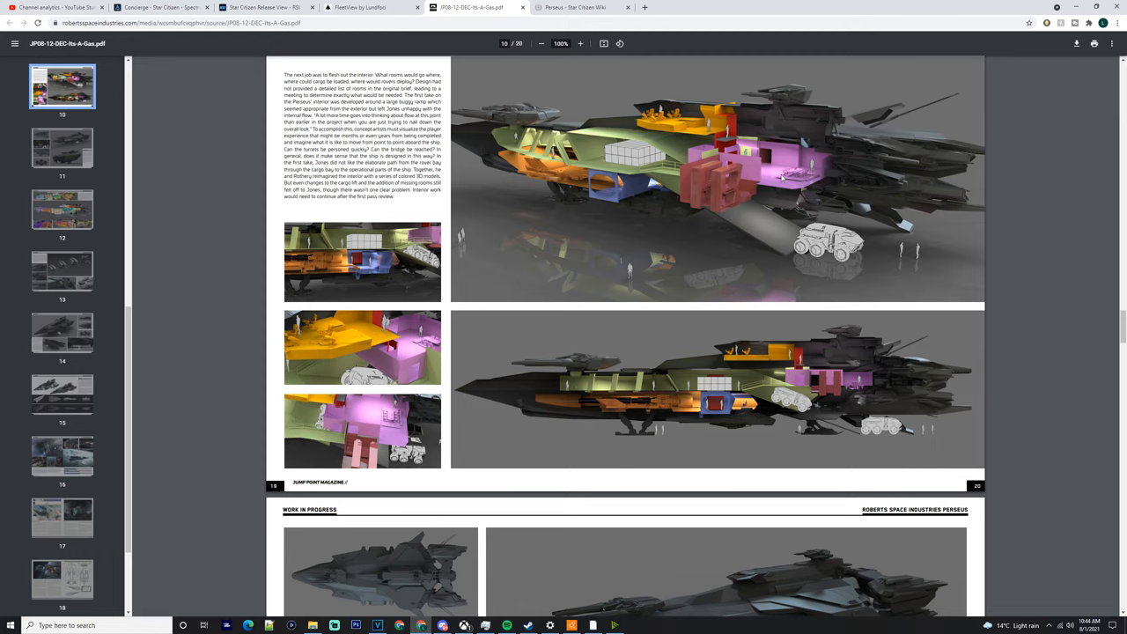
mouse_move(597, 212)
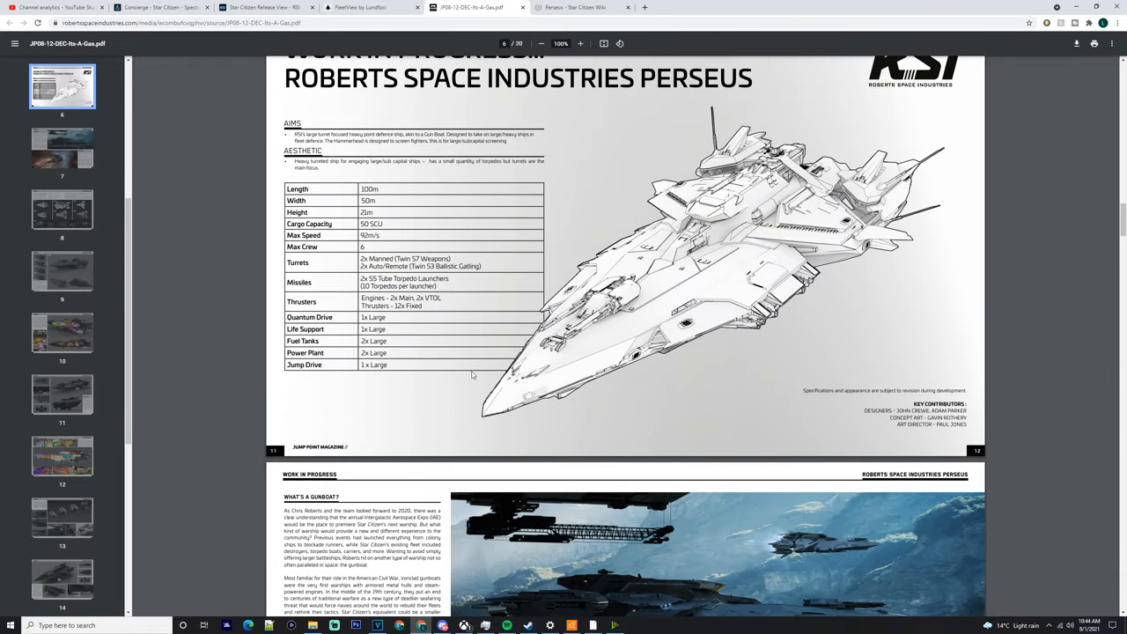
Step: Scroll down through pages 8–16 to the final Perseus art spread with ship page links
scroll(down, 3)
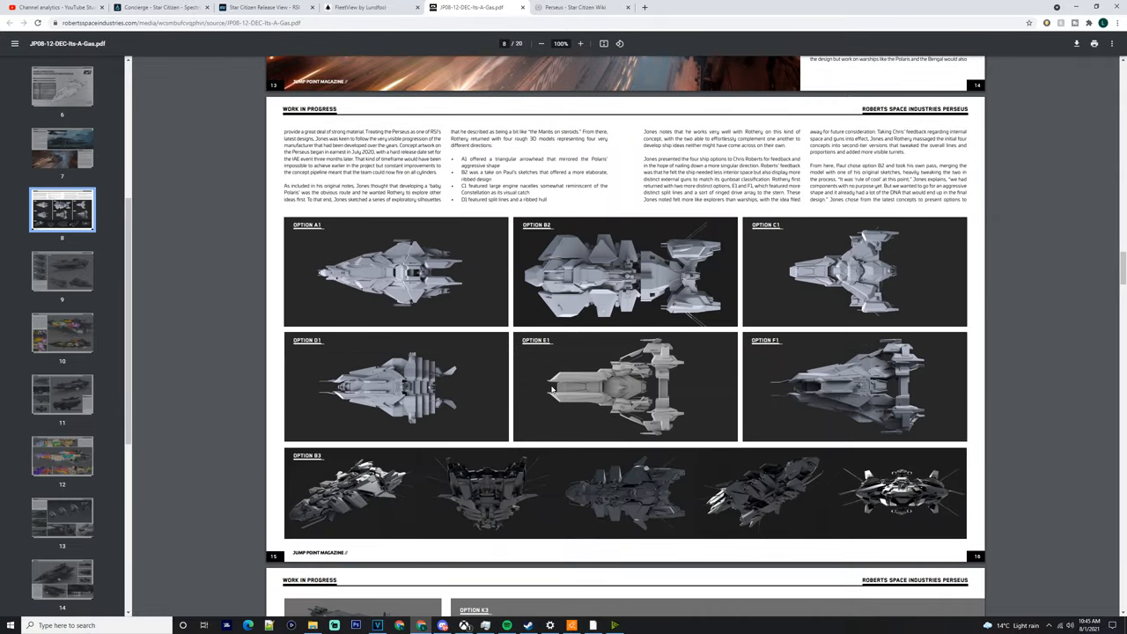
scroll(down, 3)
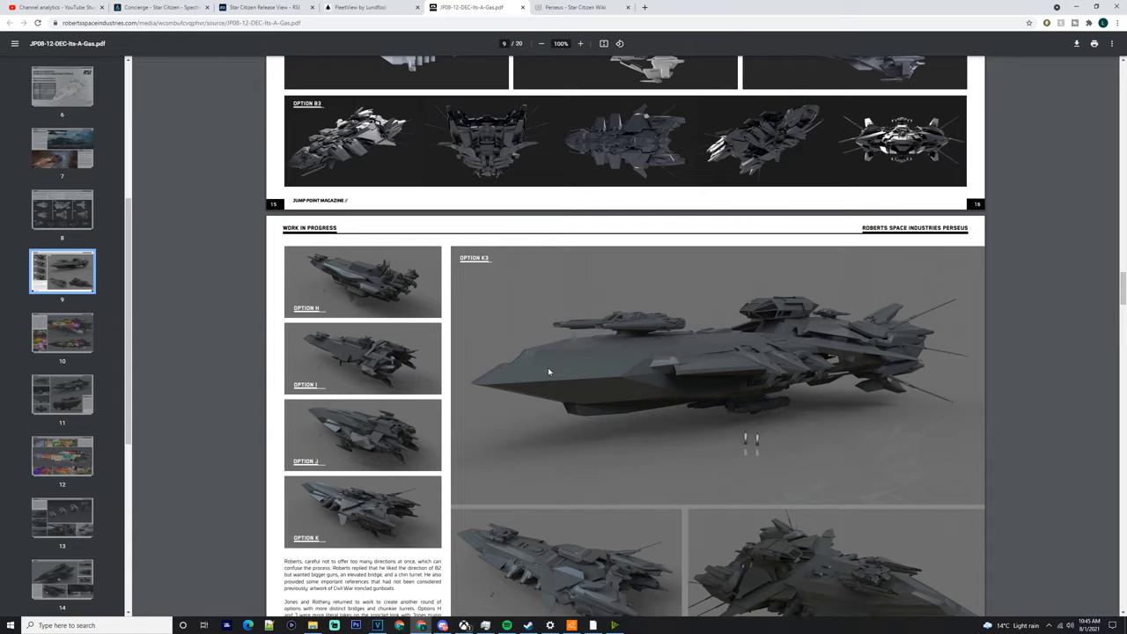
scroll(down, 3)
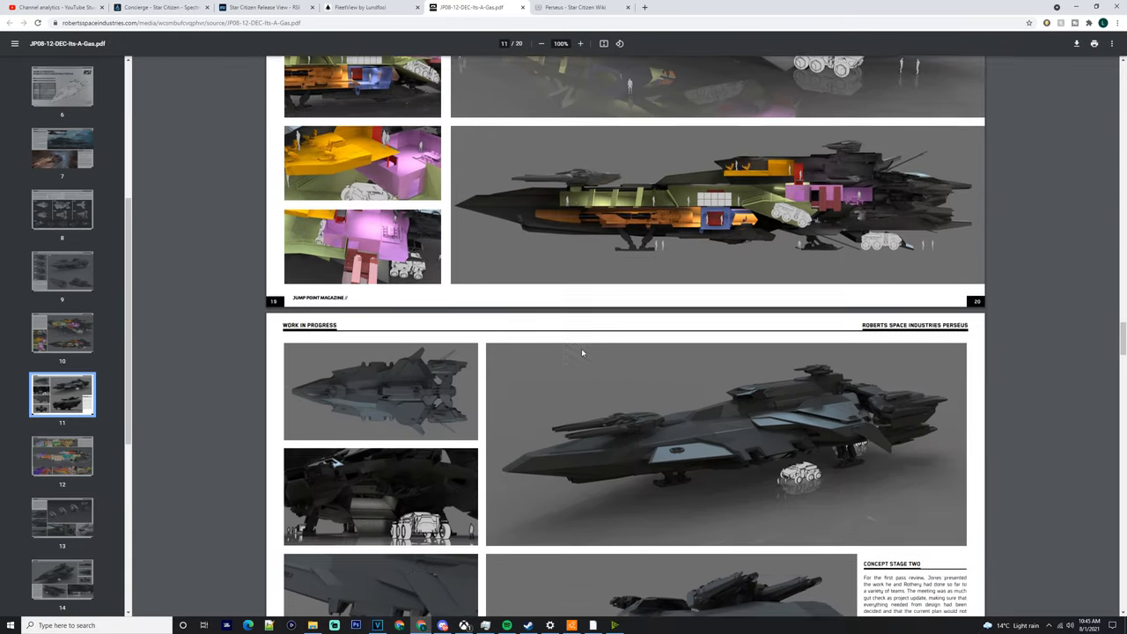
scroll(down, 3)
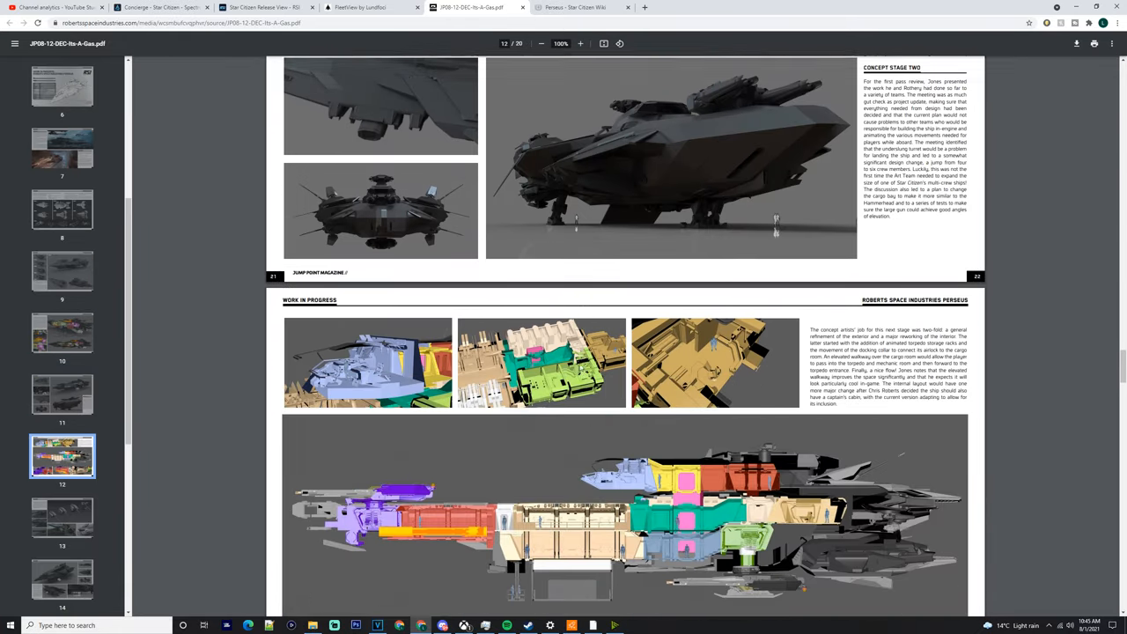
scroll(down, 3)
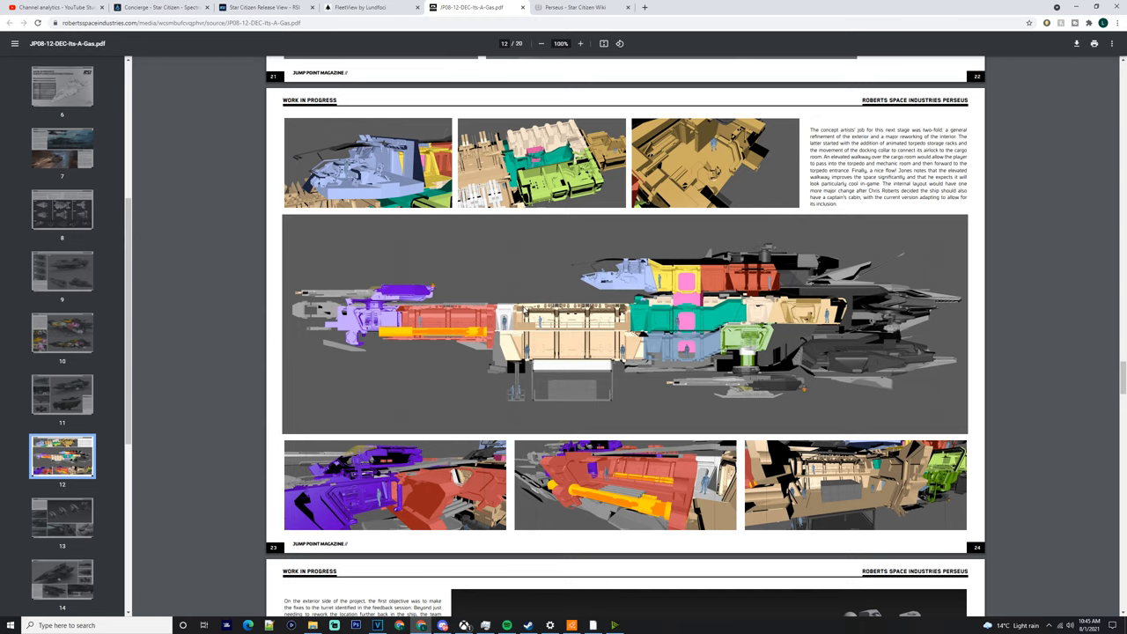
scroll(down, 3)
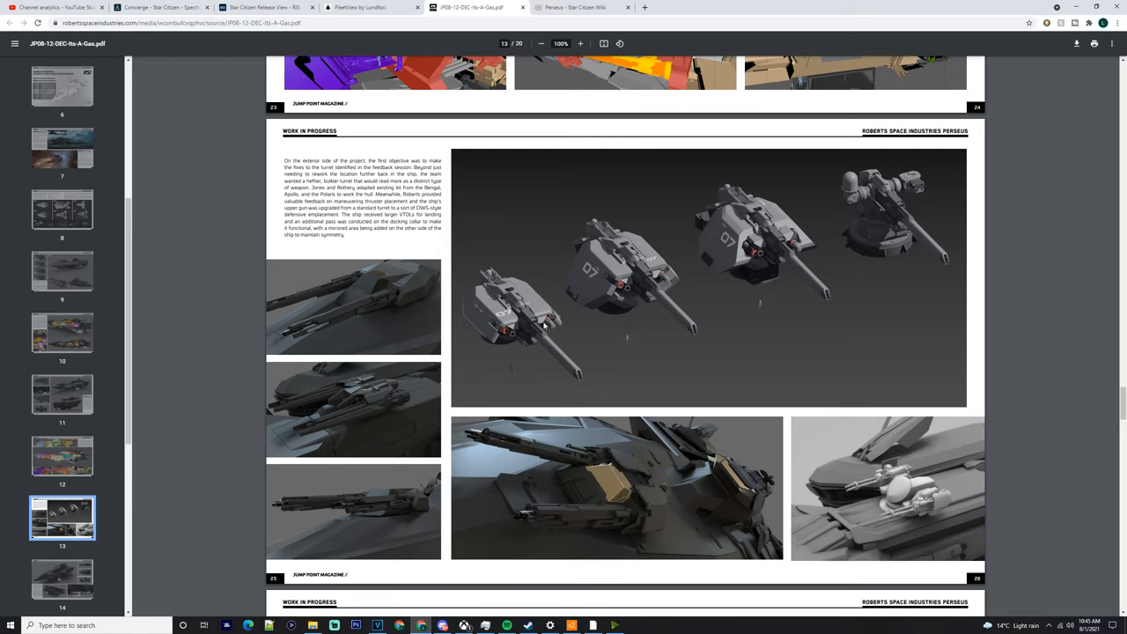
scroll(down, 3)
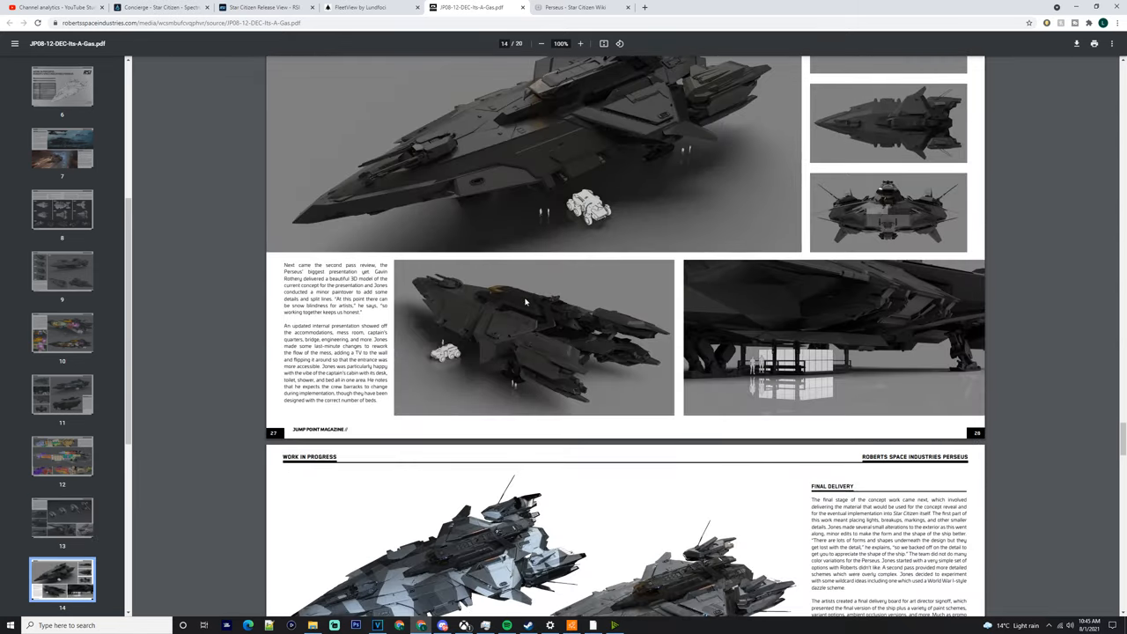
scroll(down, 3)
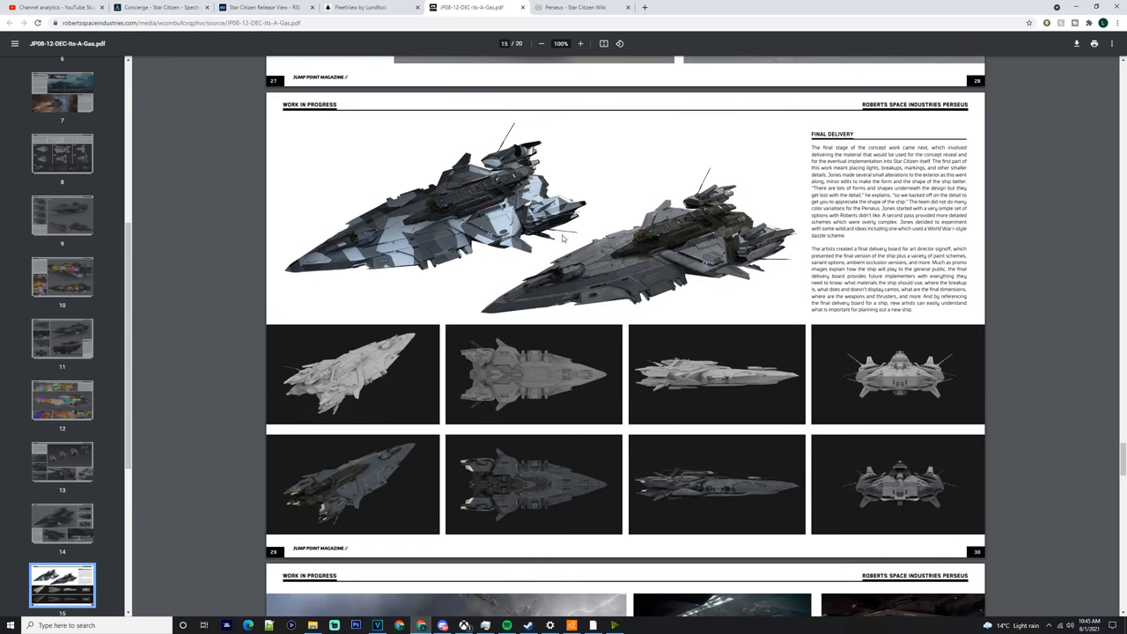
mouse_move(615, 359)
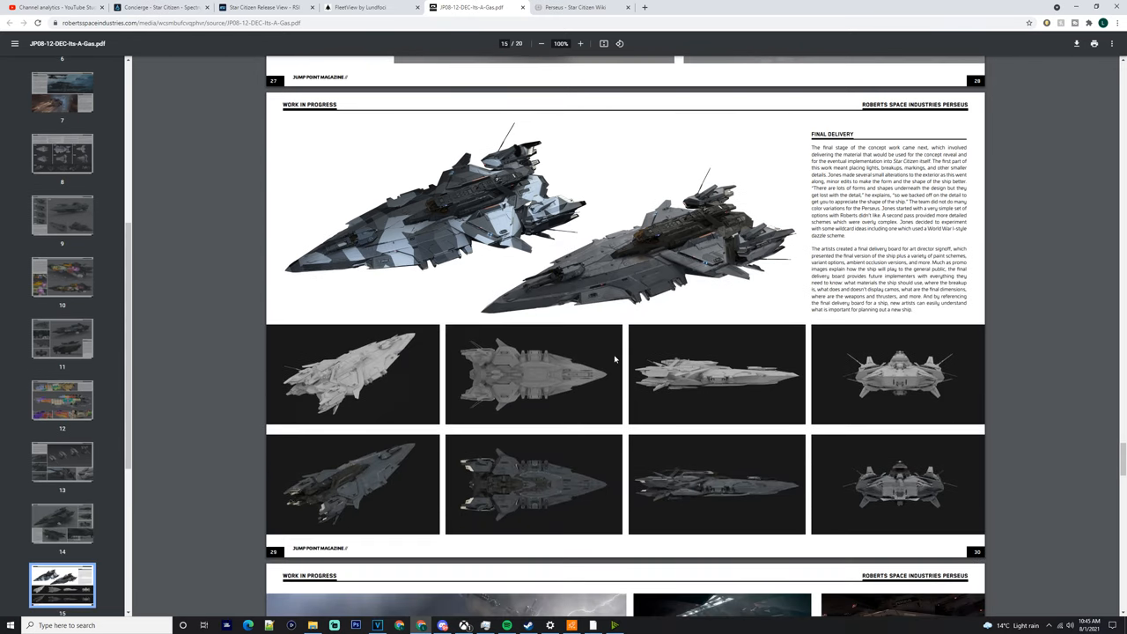
scroll(down, 3)
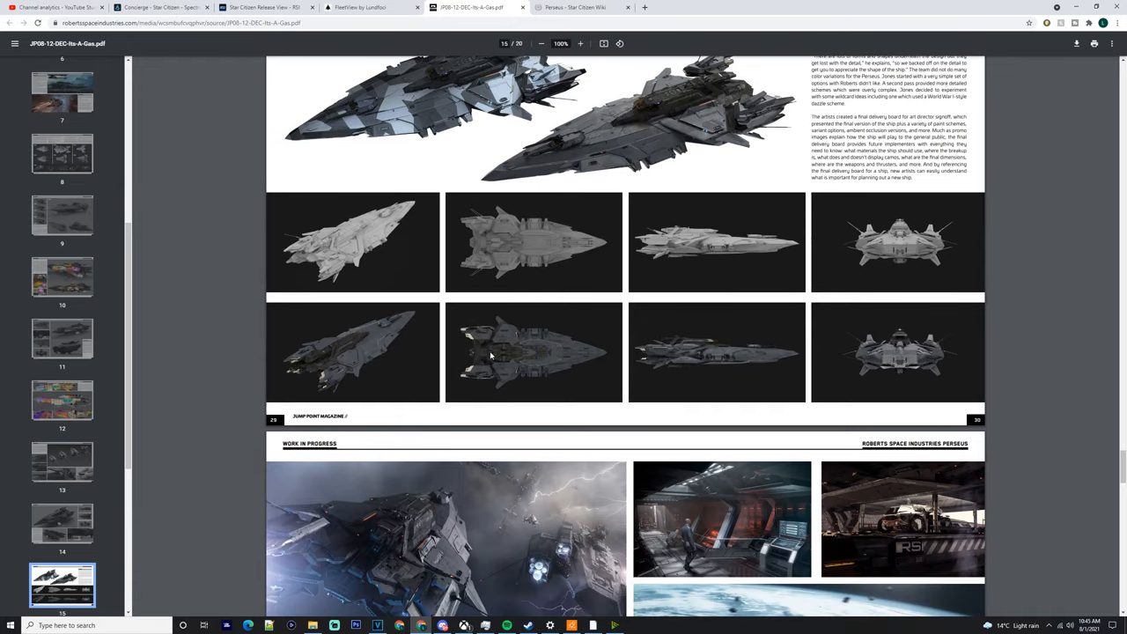
scroll(down, 3)
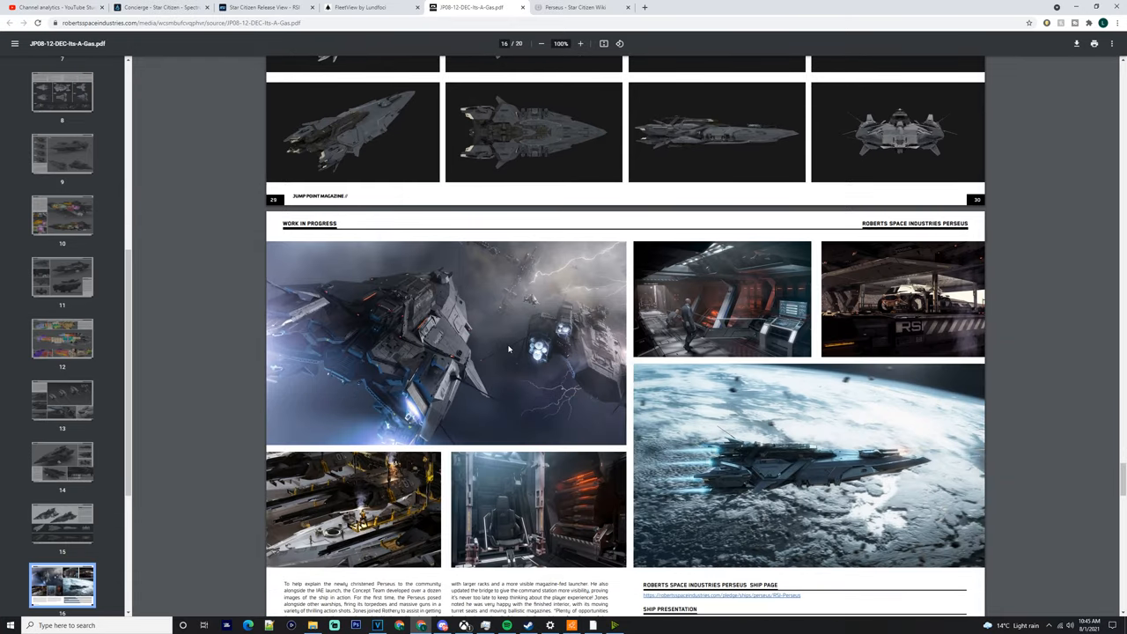
mouse_move(453, 254)
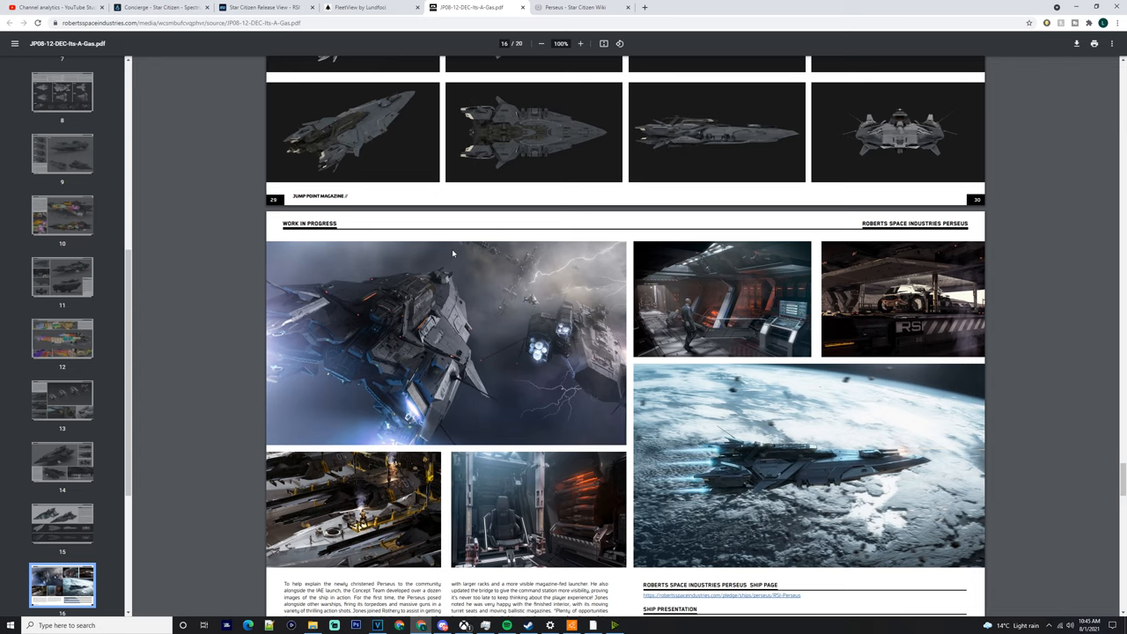
mouse_move(472, 91)
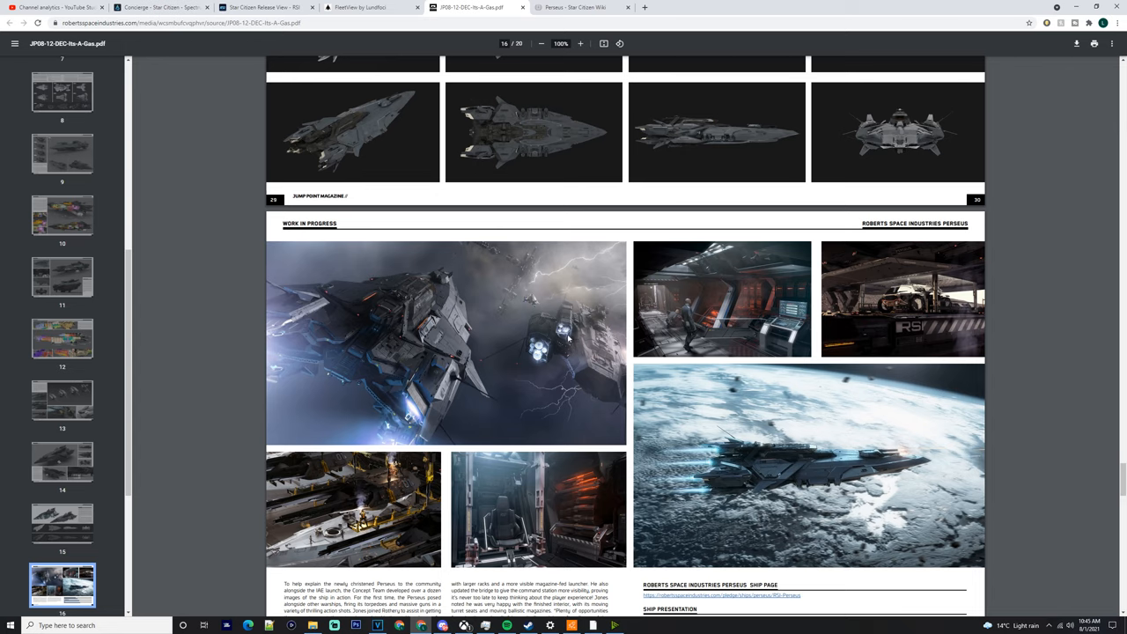
mouse_move(574, 330)
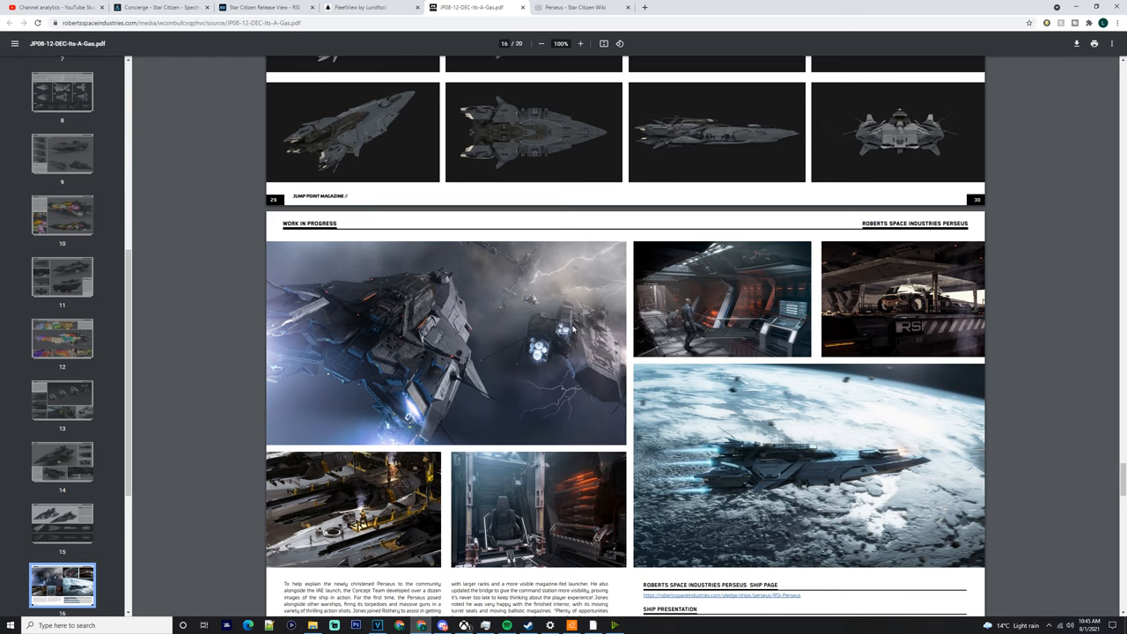
scroll(down, 3)
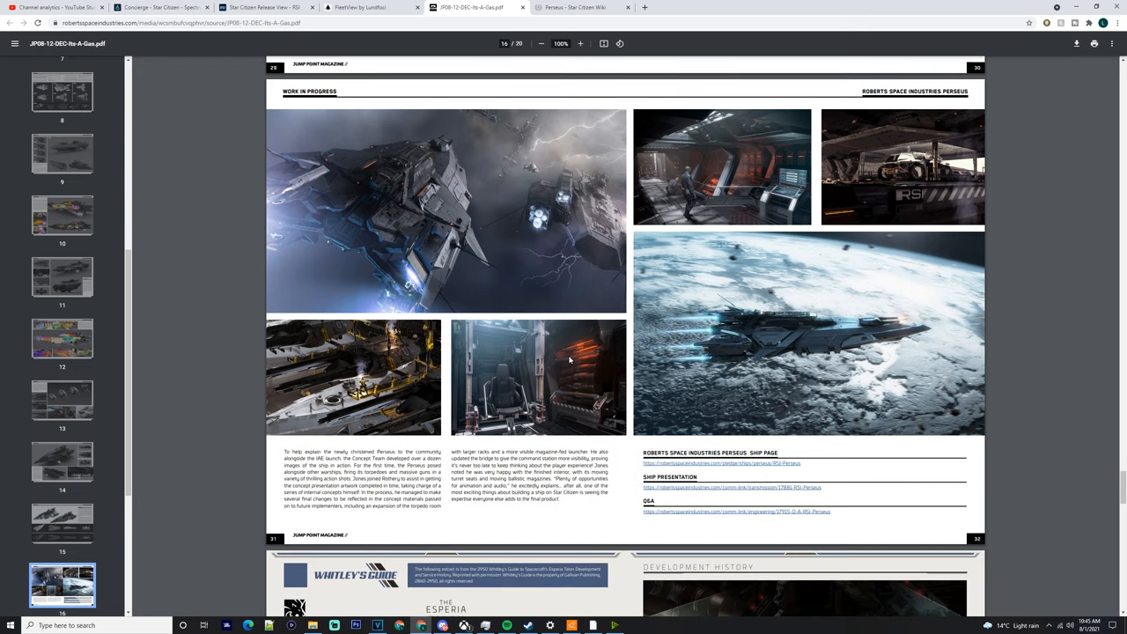
Step: Return to the earlier Perseus concept option pages with alternative hull designs
scroll(down, 3)
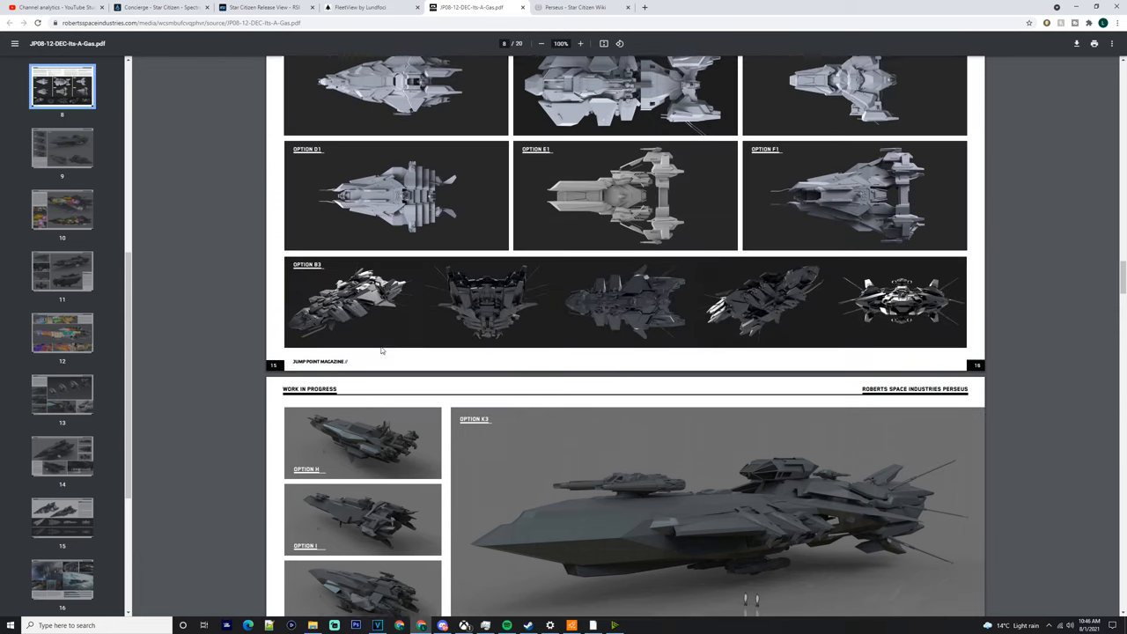
Step: Scroll through the design and turret pages 7–13, then switch to the FleetView lineup
scroll(up, 3)
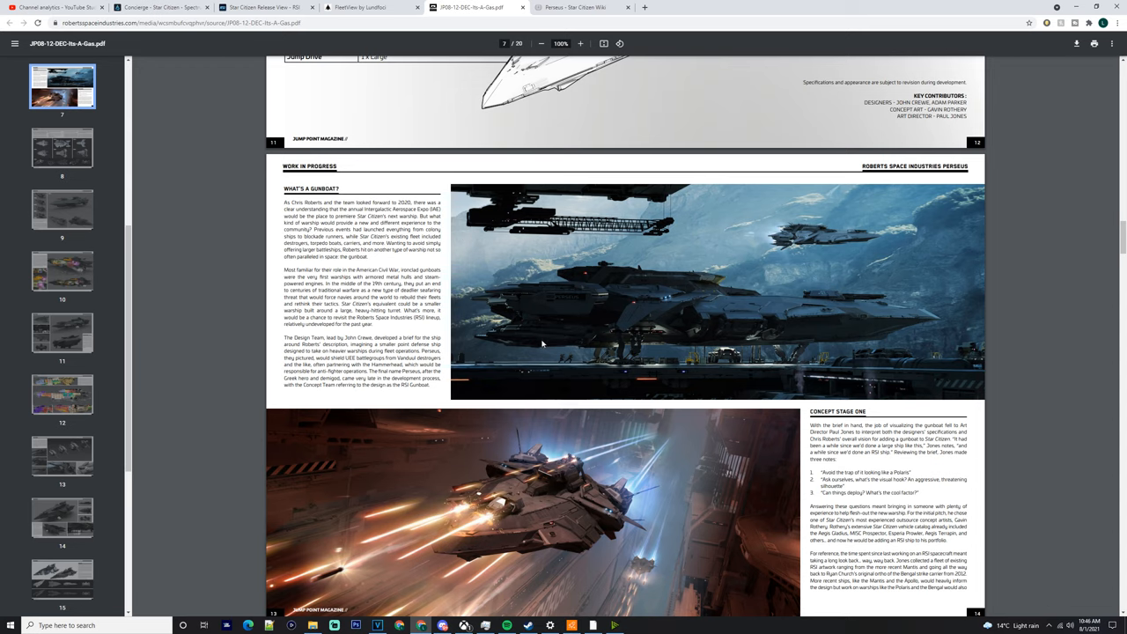
scroll(down, 3)
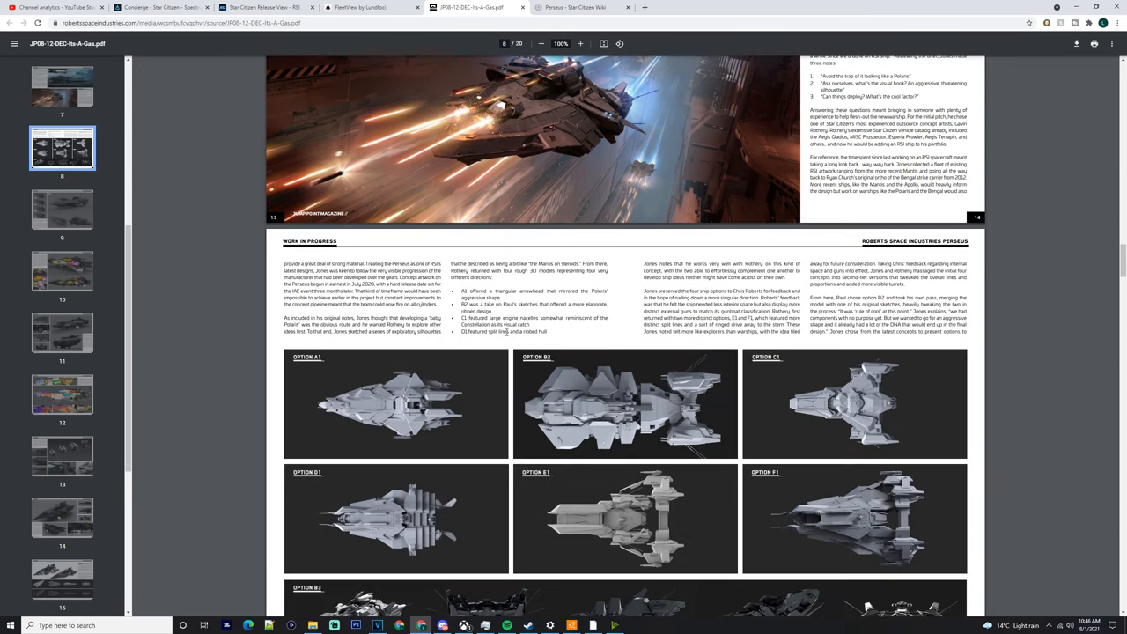
scroll(down, 3)
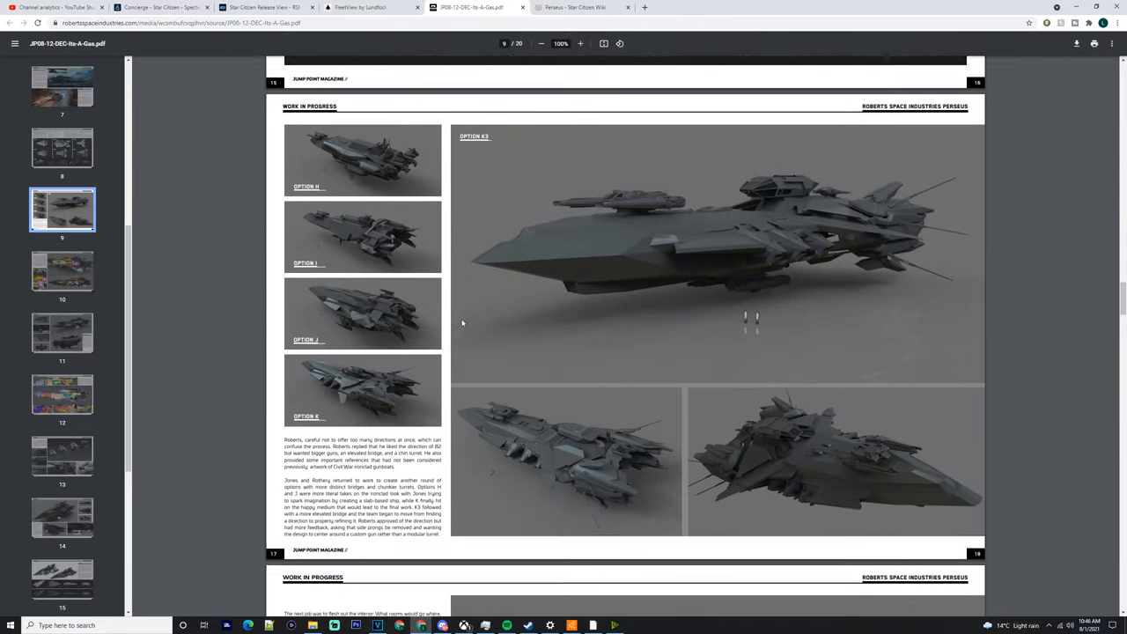
scroll(down, 3)
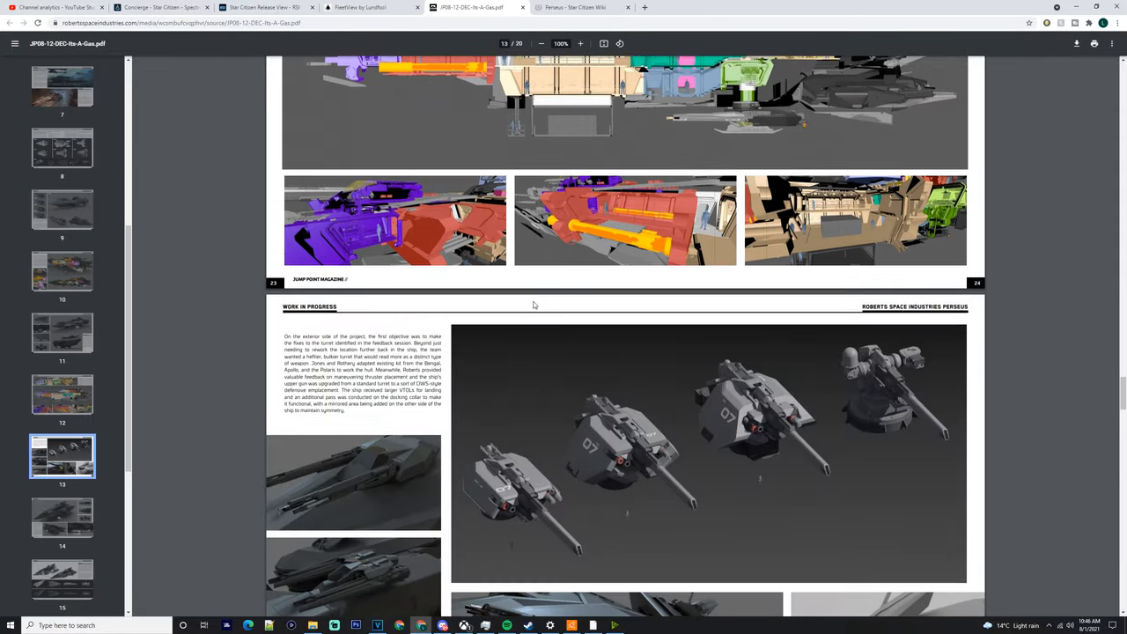
scroll(down, 3)
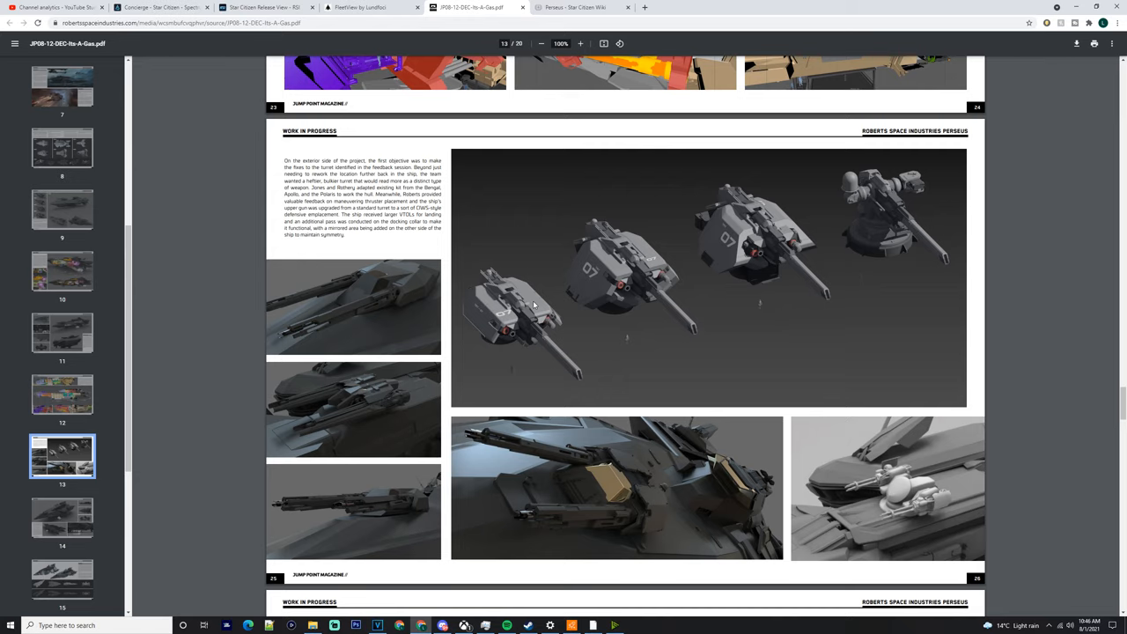
click(574, 7)
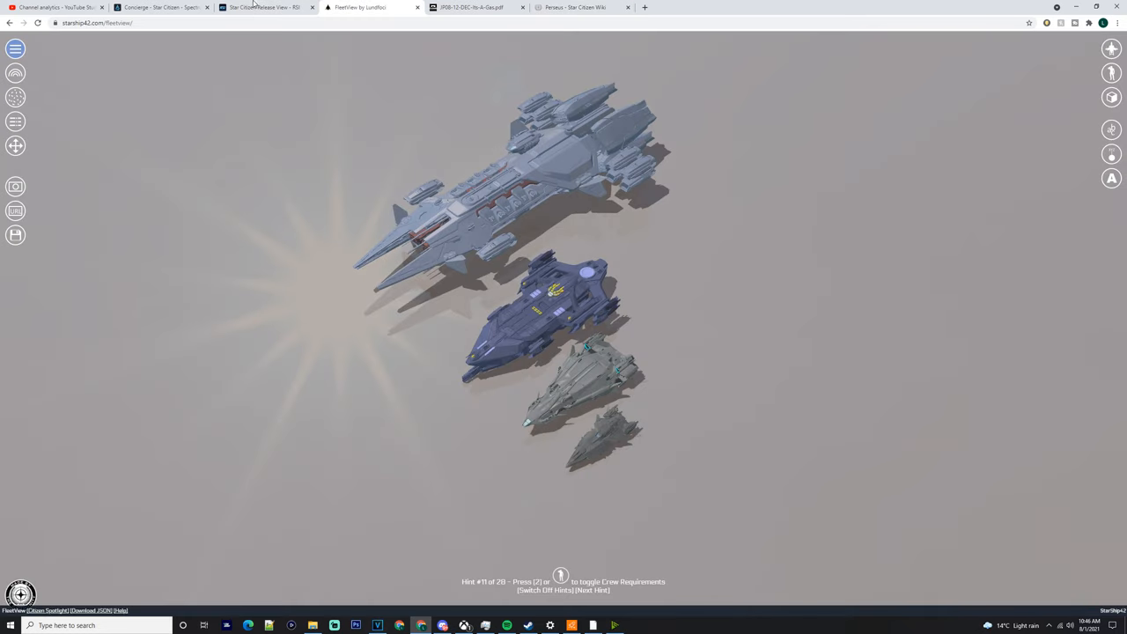
Step: Switch back to the Jump Point PDF on the Perseus specifications page
click(479, 8)
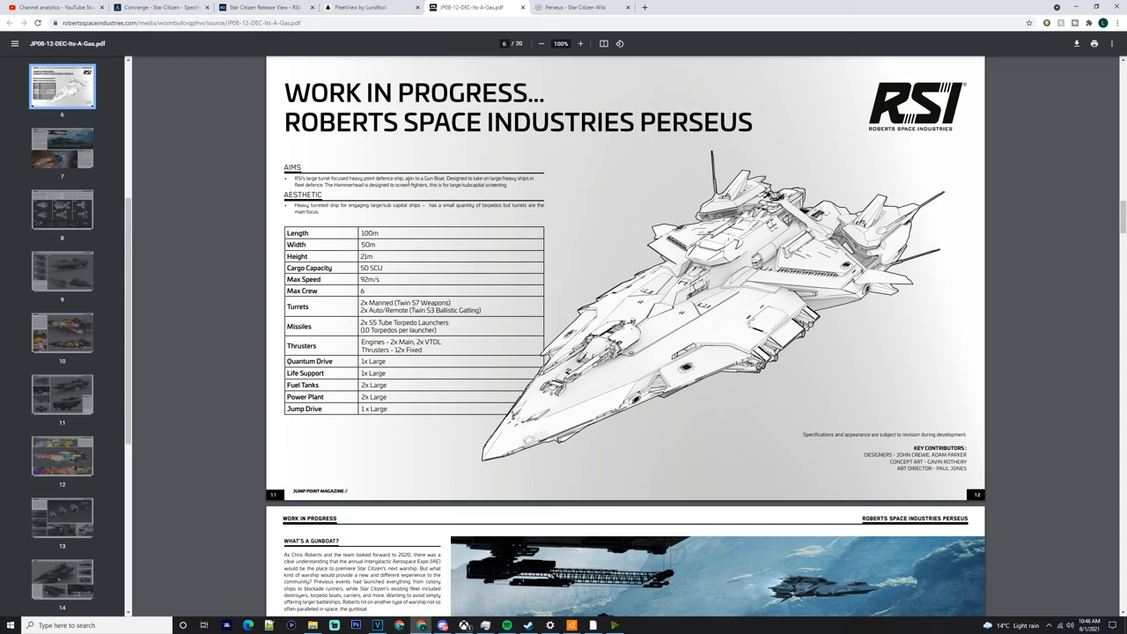
Step: Switch to the FleetView tab showing the RSI Perseus alone top-down
click(370, 7)
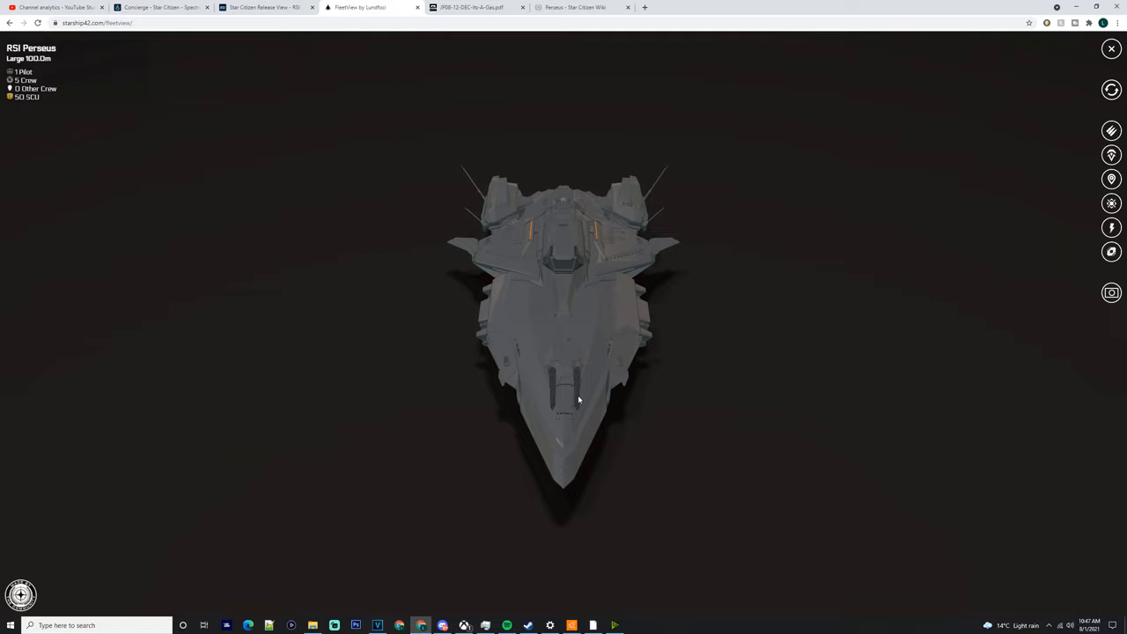
mouse_move(923, 215)
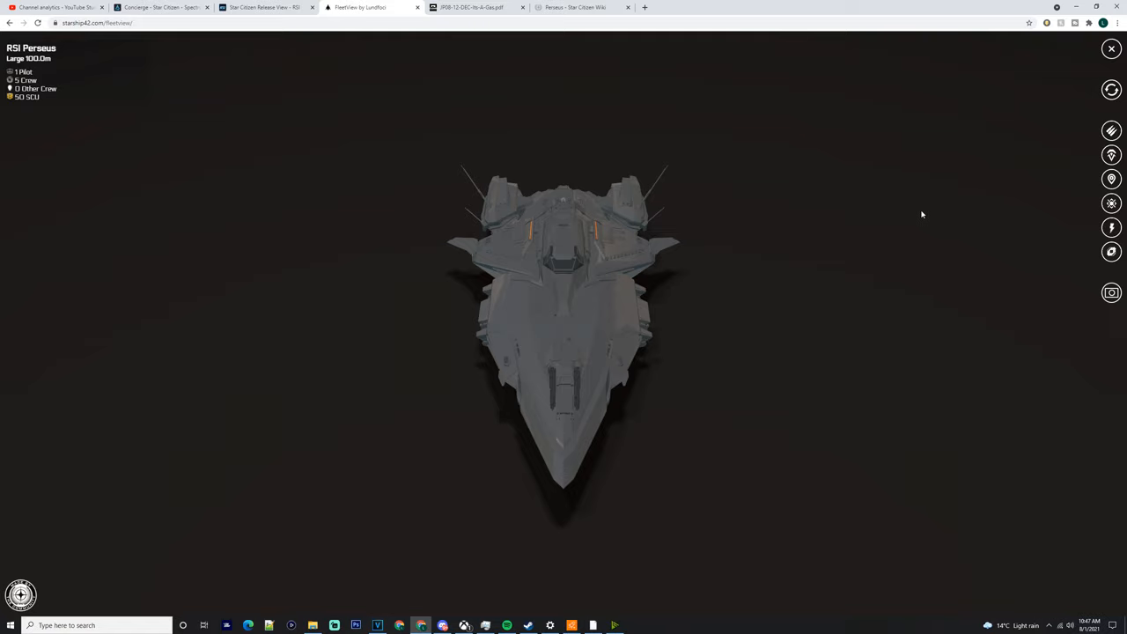
mouse_move(1110, 51)
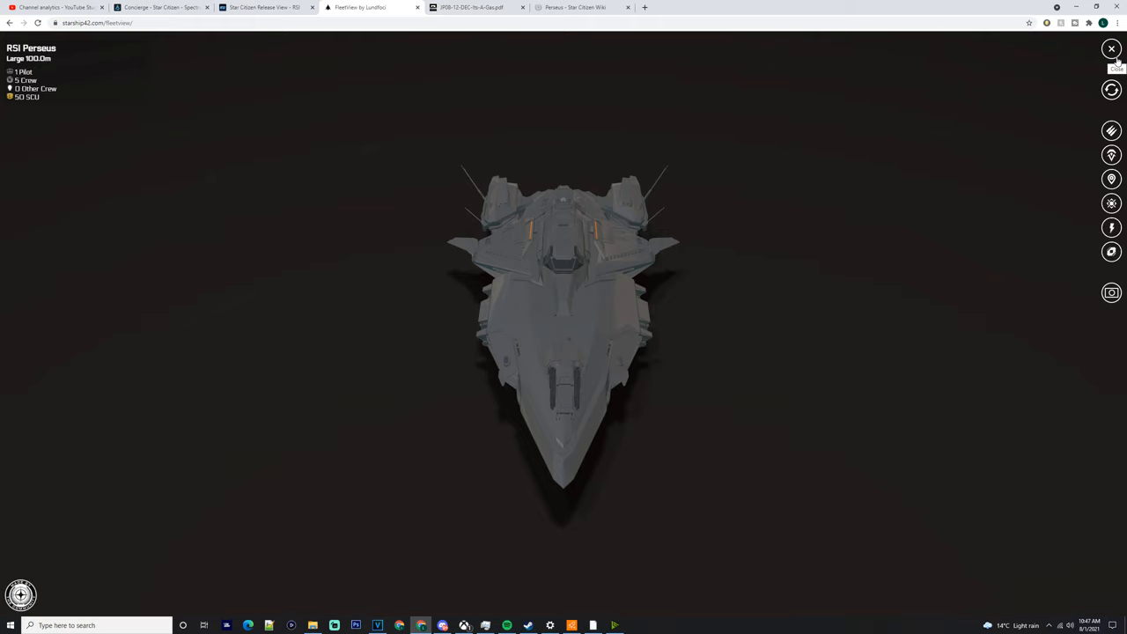
mouse_move(975, 232)
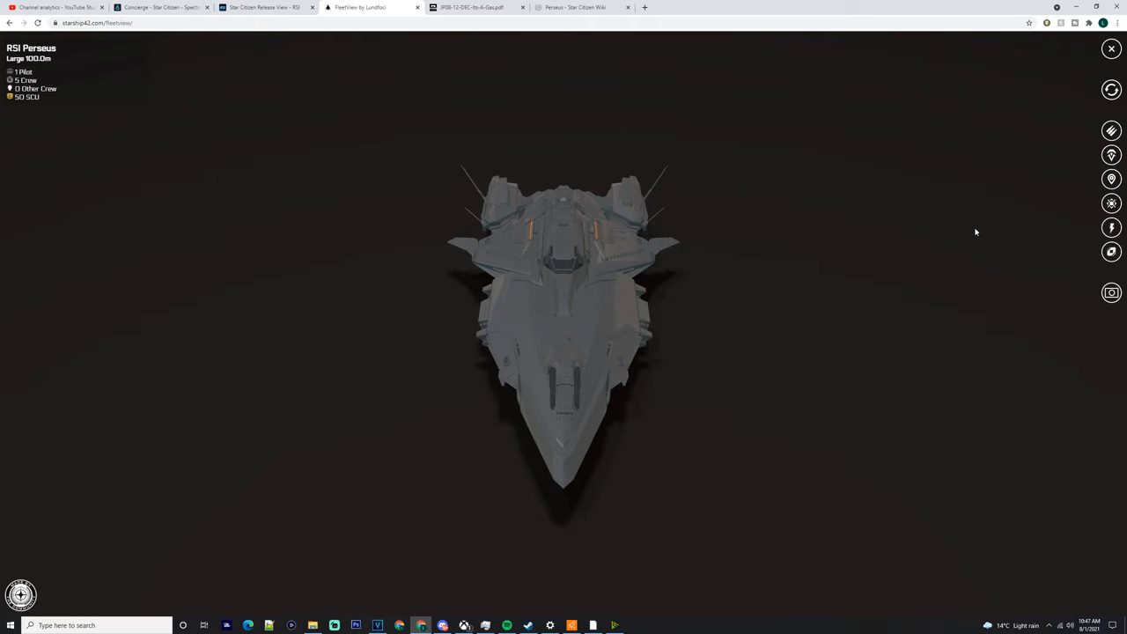